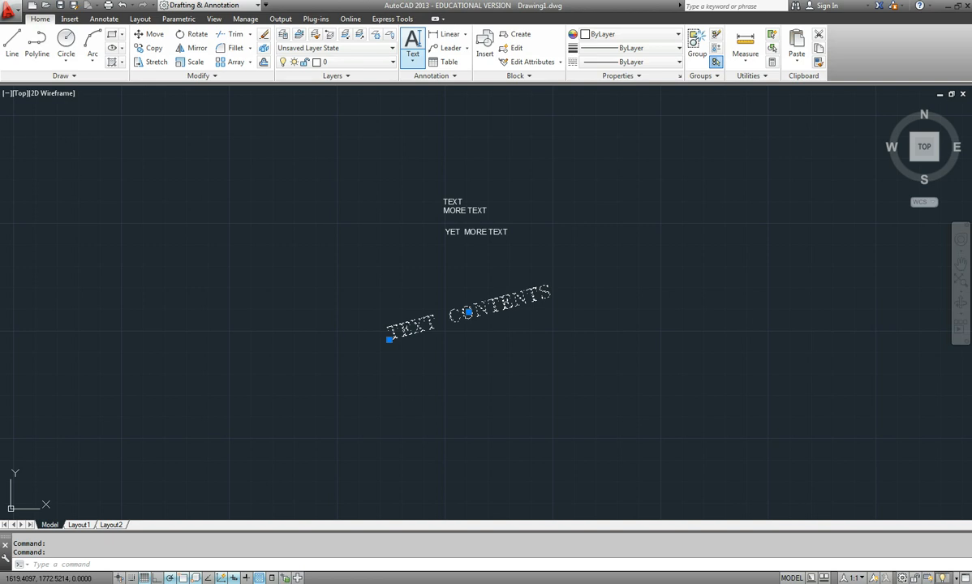
# Start a multiline text box beside the existing single-line text.
pyautogui.click(413, 39)
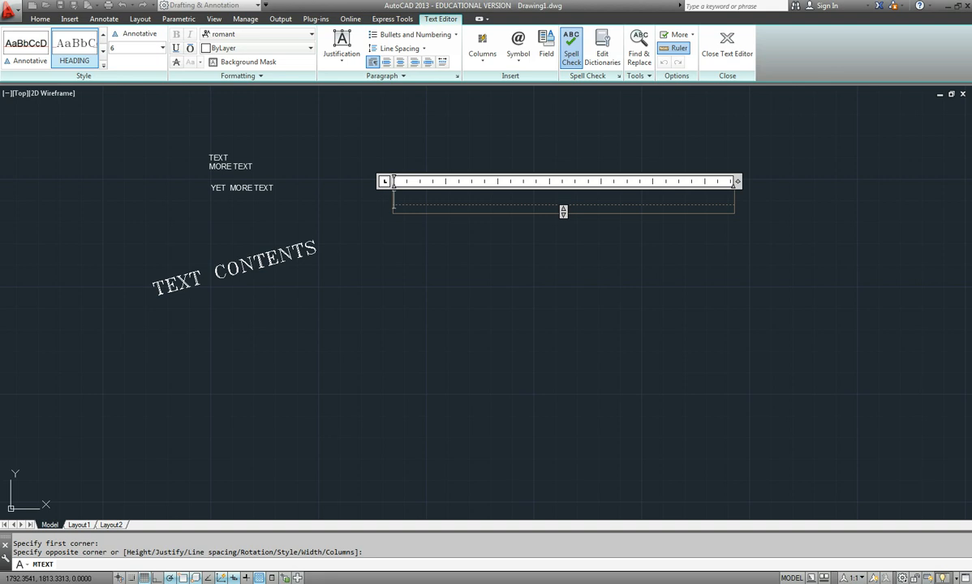
# Type 'NOW IS THE TIME FOR ALL GOOD MEN... THEIR COUNTRY' into a narrow wrapping box.
pyautogui.moveTo(736, 181); pyautogui.dragTo(557, 181)
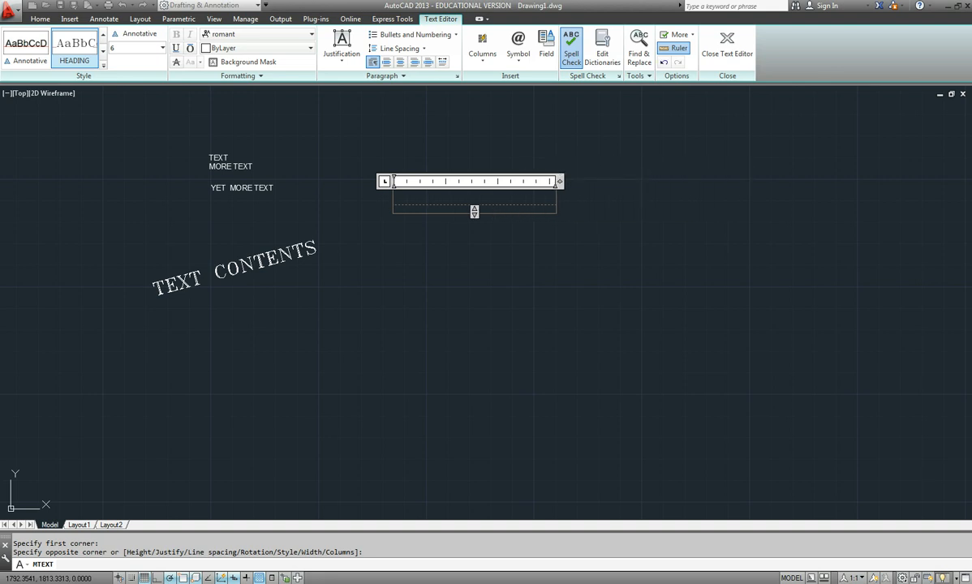
pyautogui.write('nOW IS THE')
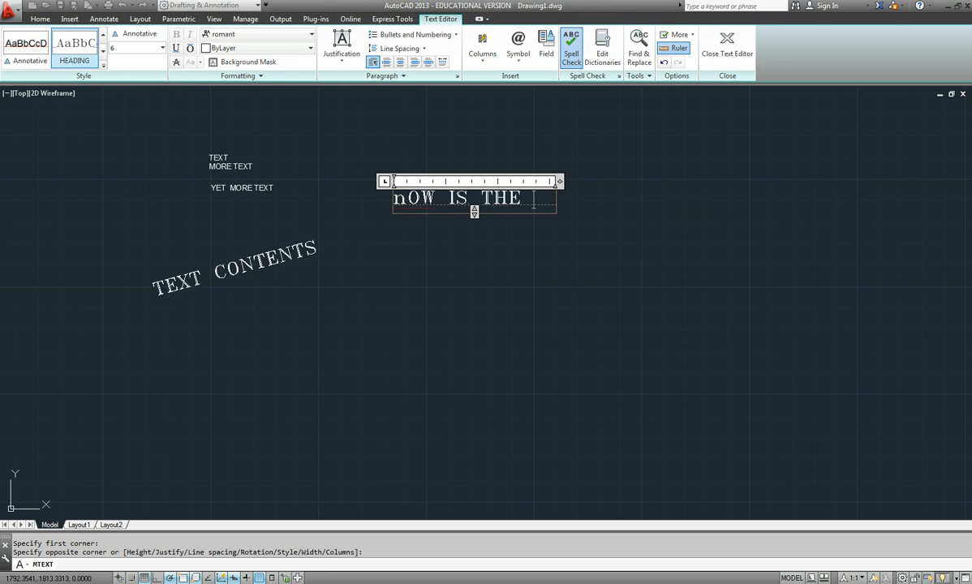
pyautogui.write('TIME F')
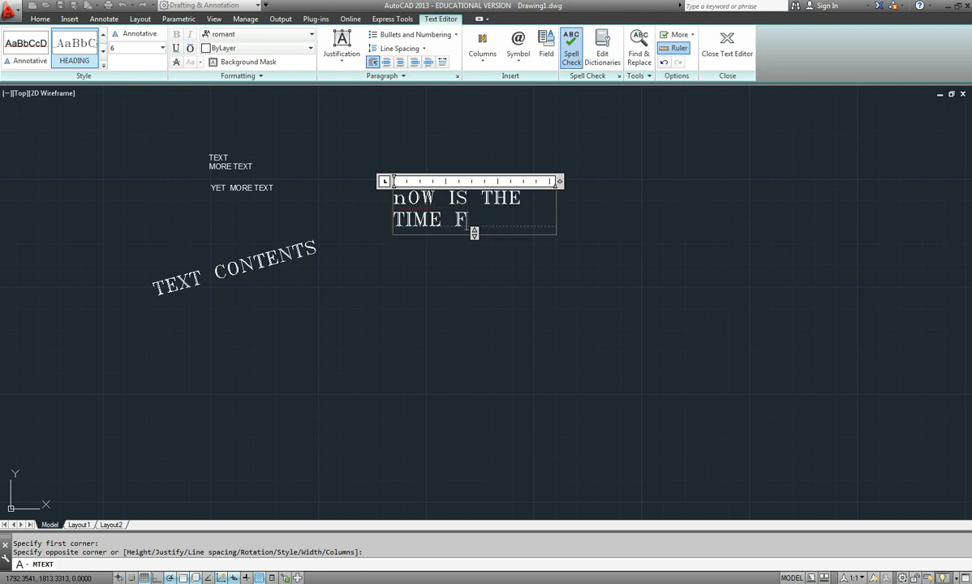
pyautogui.write('OR ALL GOOD')
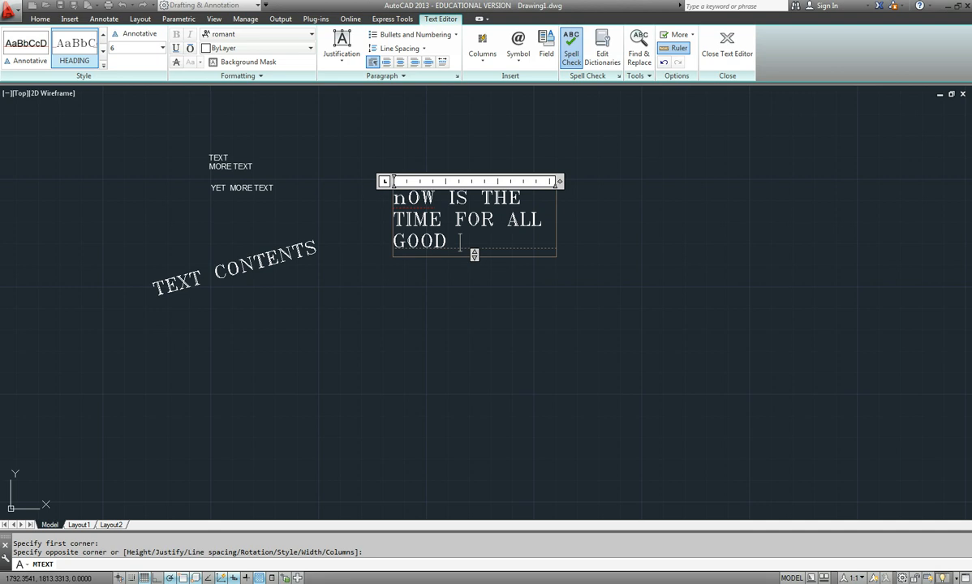
pyautogui.write('MEN TO COME TO THE AID OF T')
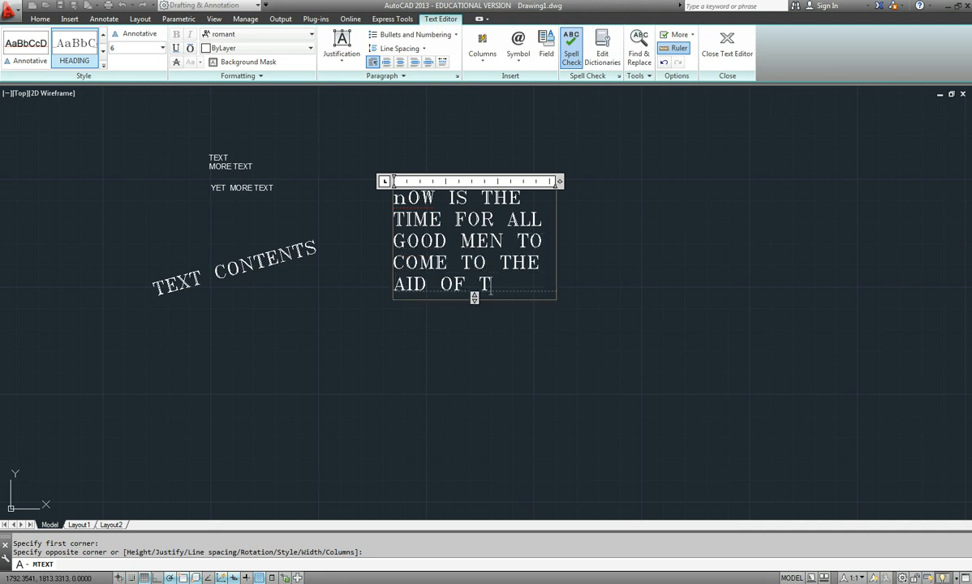
pyautogui.write('HER COUNTRY')
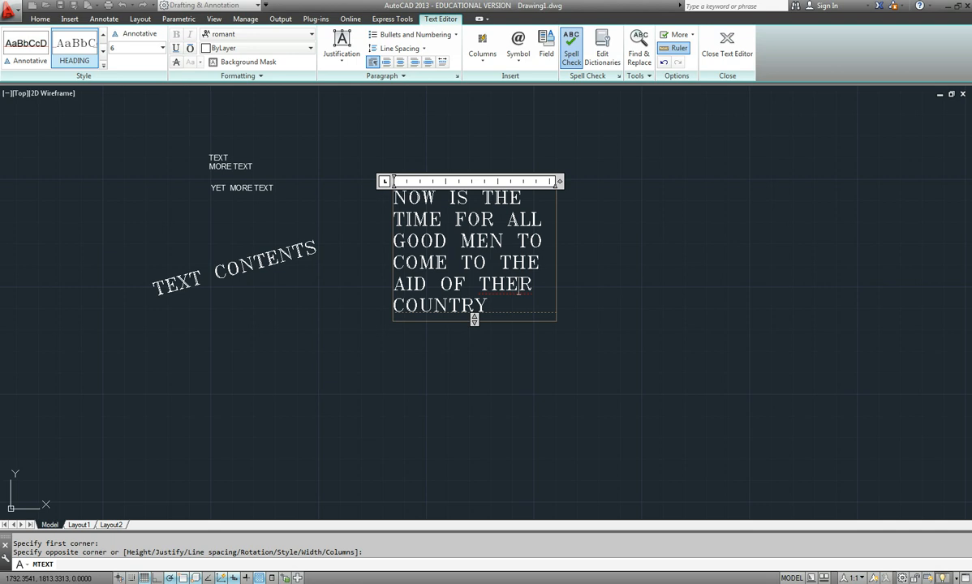
pyautogui.write('I')
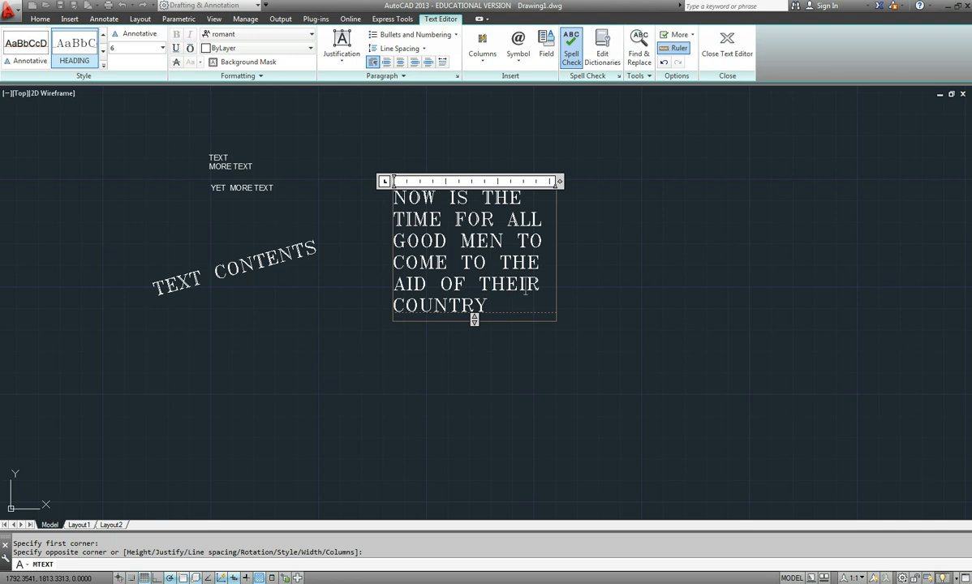
# Give the word MEN the scripts font.
pyautogui.doubleClick(481, 241)
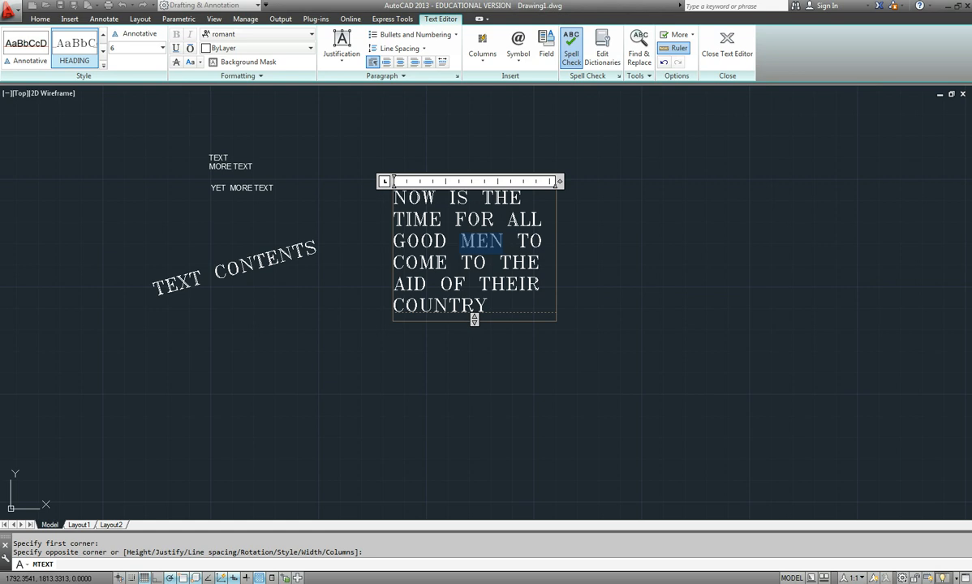
pyautogui.moveTo(342, 45)
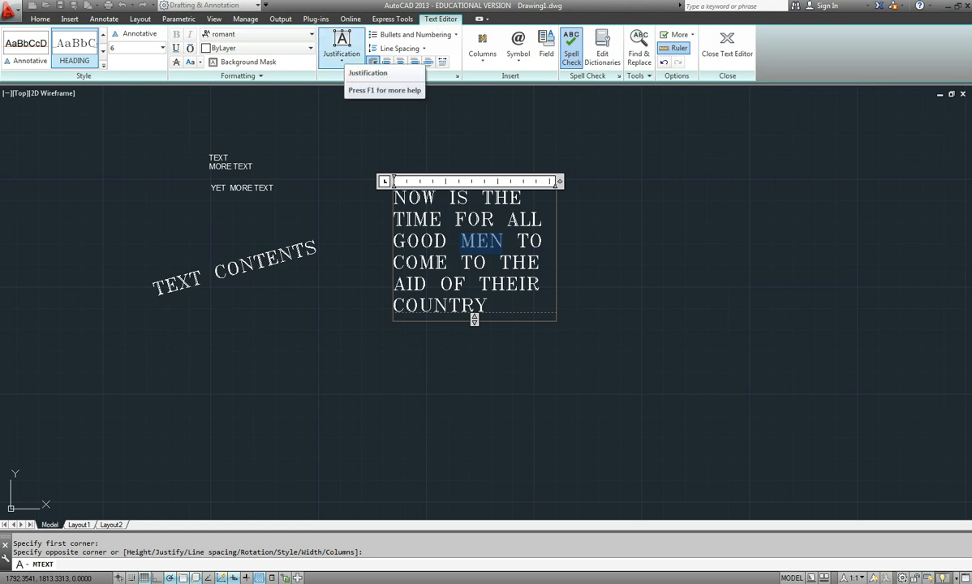
pyautogui.moveTo(518, 53)
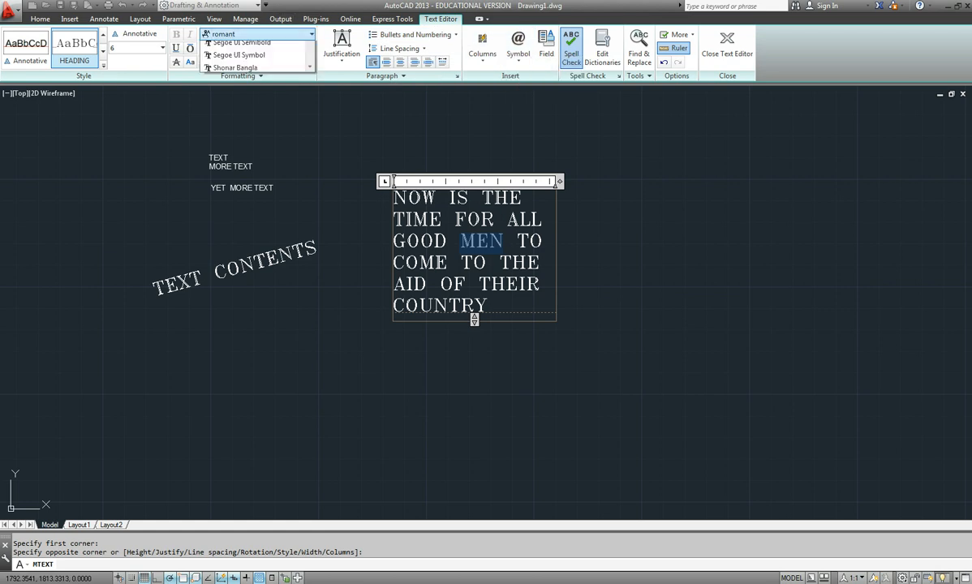
pyautogui.click(224, 34)
pyautogui.write('scripts')
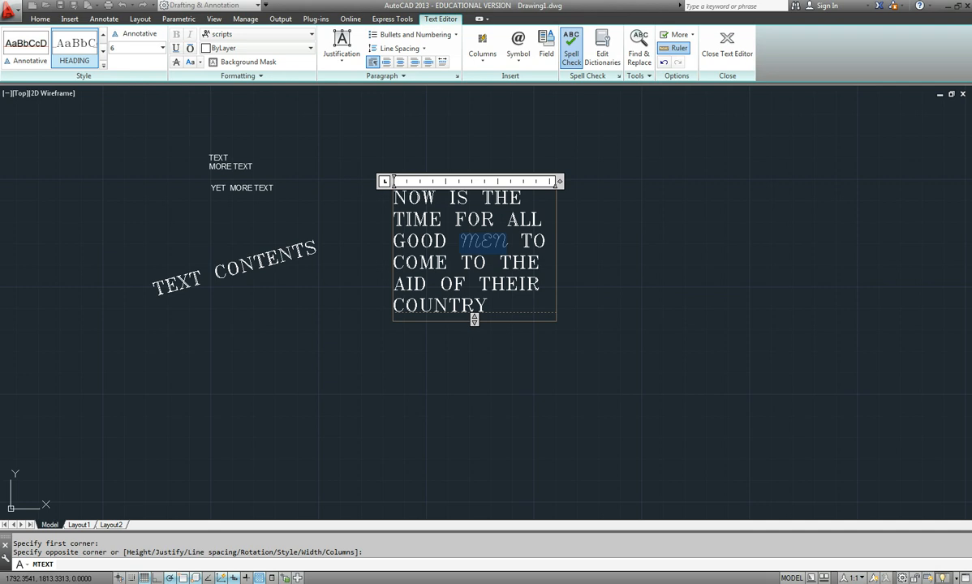
pyautogui.click(256, 34)
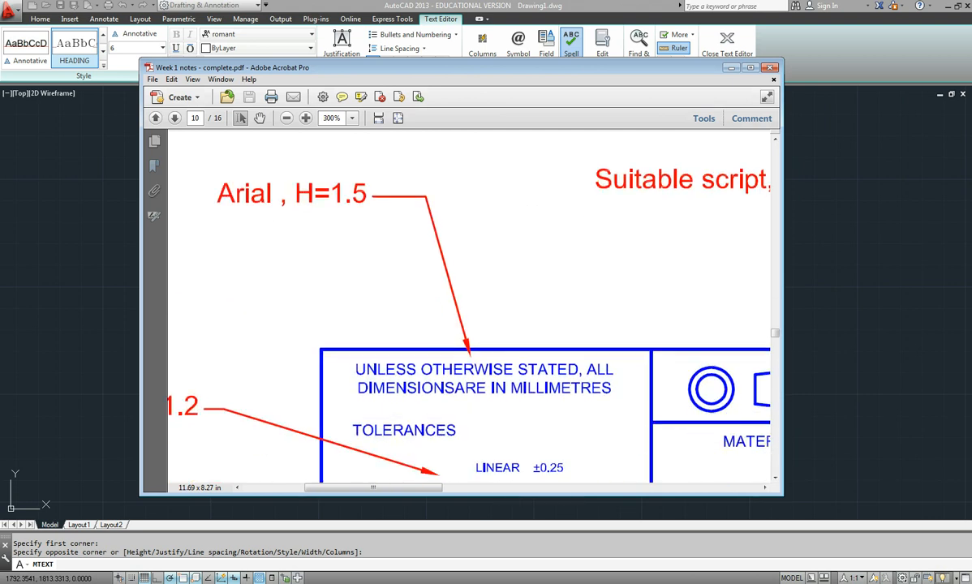
# Scroll the Acrobat notes to the title block lettering and text heights page.
pyautogui.scroll(-3)
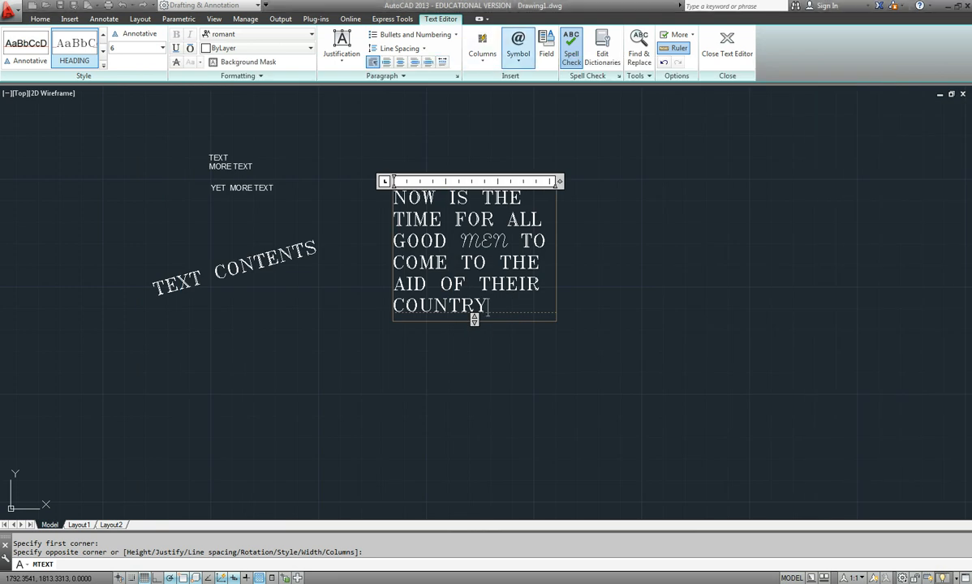
# Insert diameter, degree and plus/minus symbols after COUNTRY from the Symbol list.
pyautogui.click(517, 45)
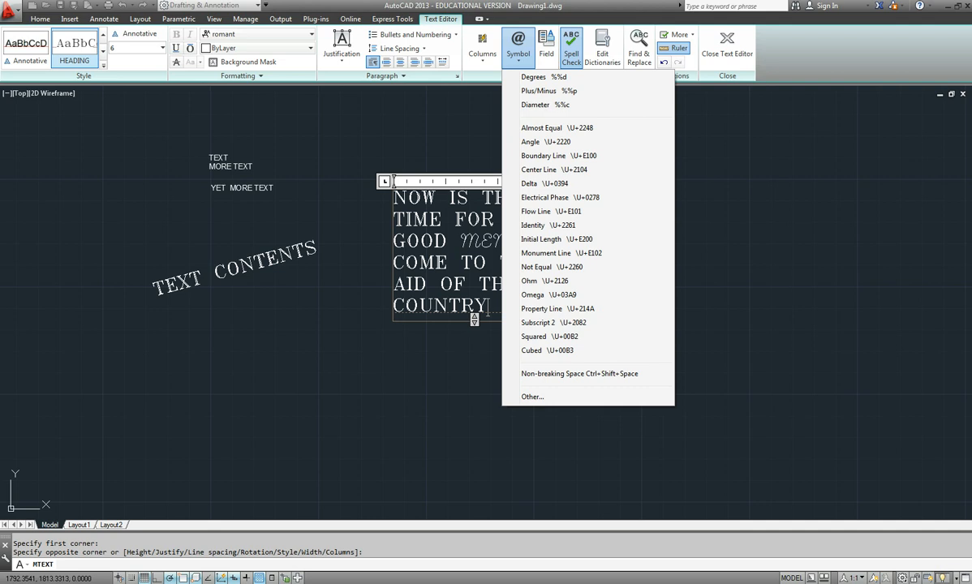
pyautogui.moveTo(544, 76)
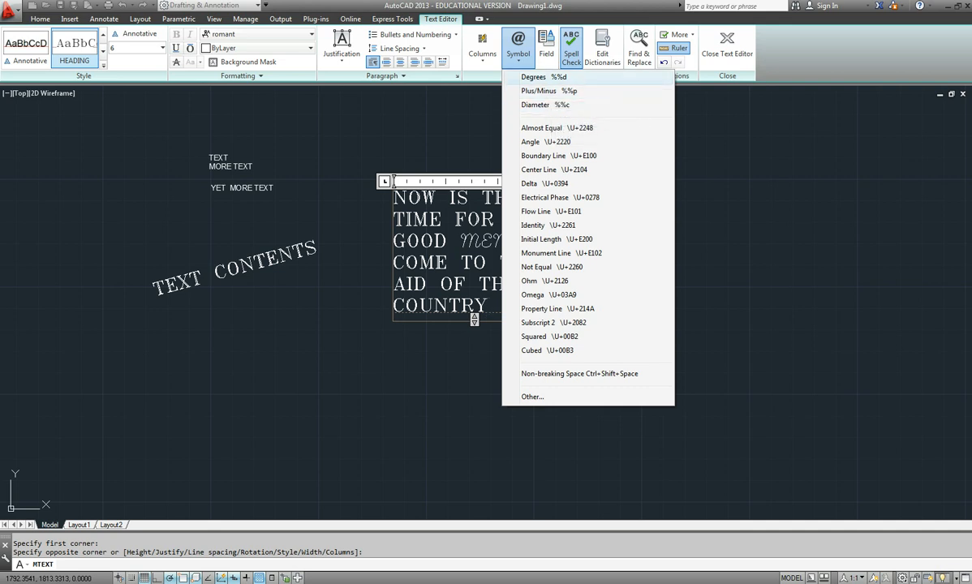
pyautogui.moveTo(549, 104)
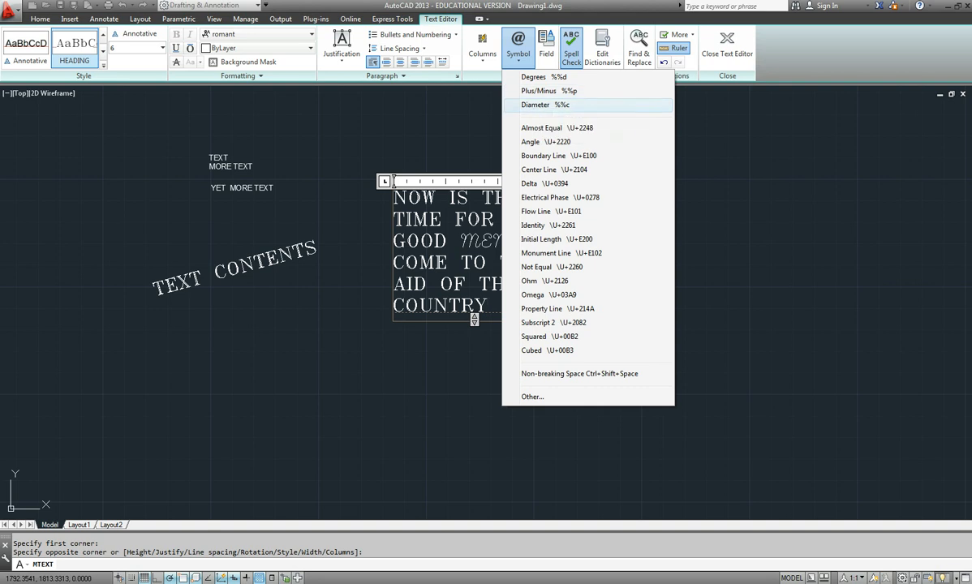
pyautogui.click(535, 104)
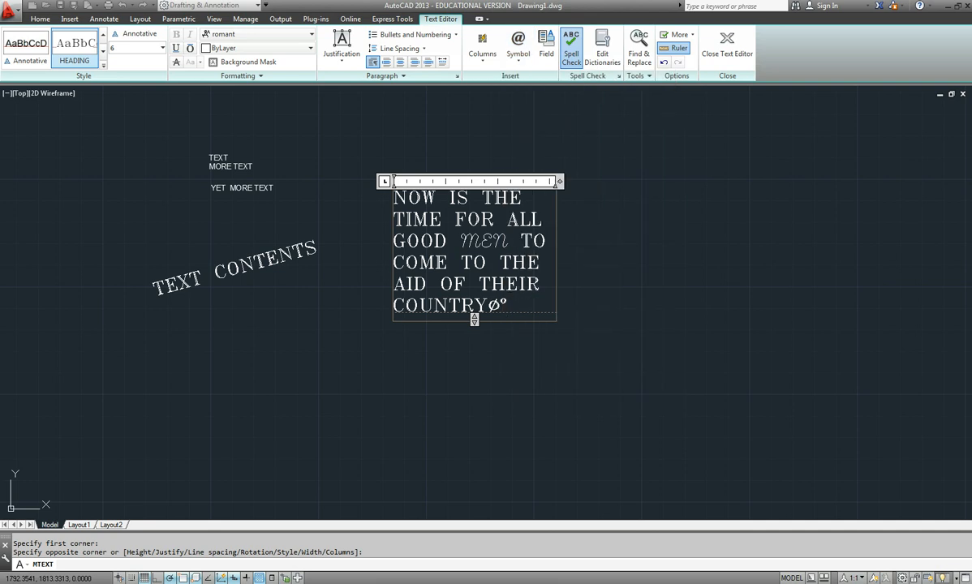
pyautogui.click(518, 45)
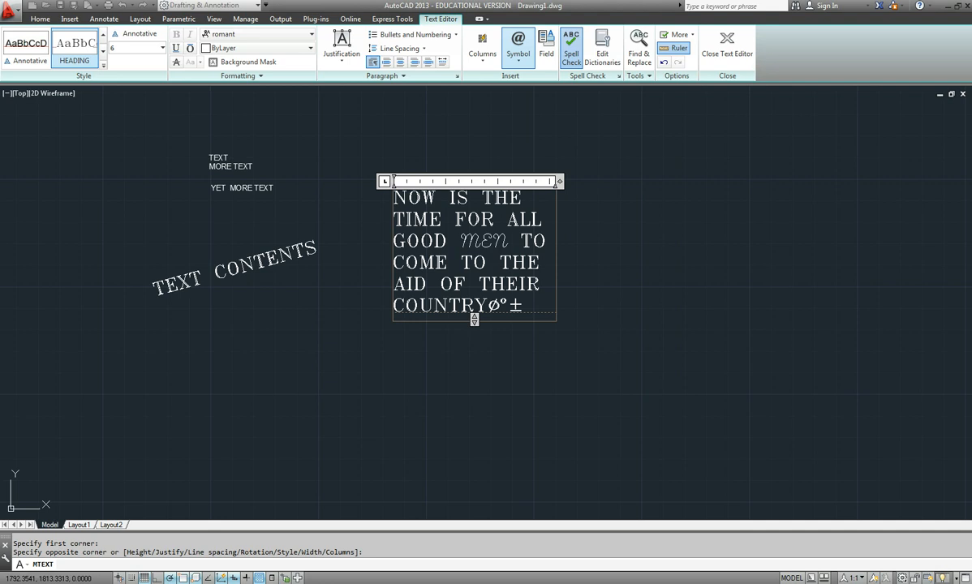
pyautogui.click(518, 46)
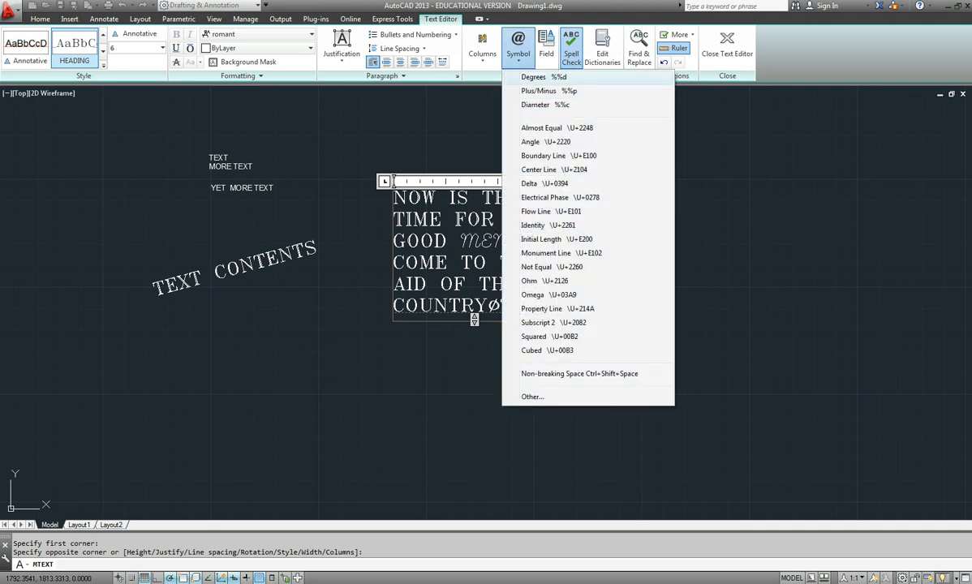
pyautogui.moveTo(539, 91)
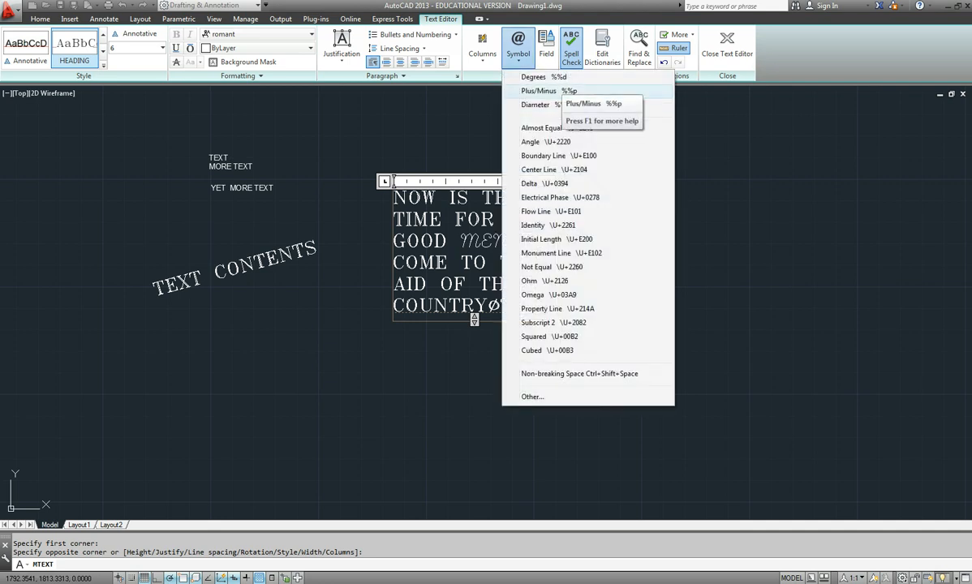
pyautogui.moveTo(536, 105)
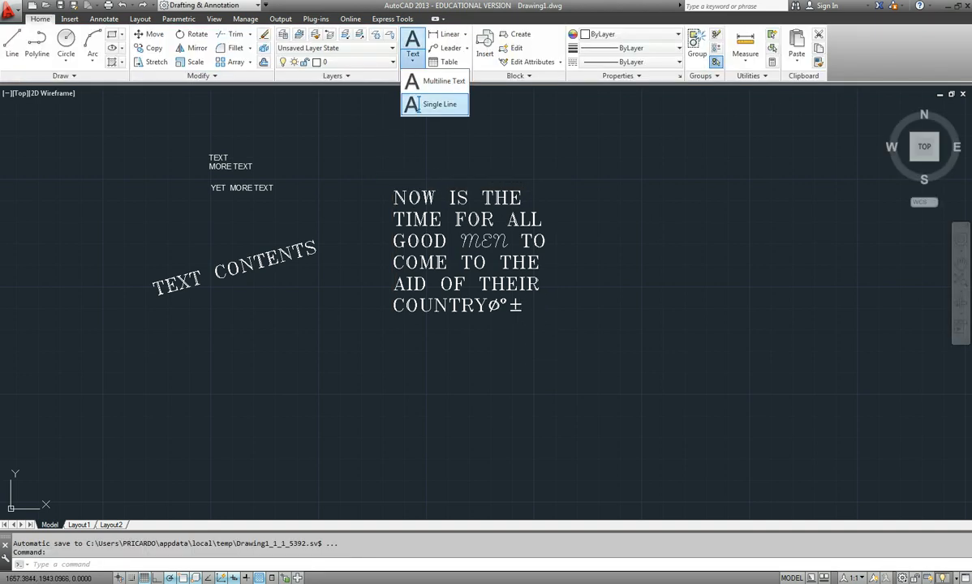
# Place single-line text to the right, typing DIAMETER and %%p.
pyautogui.click(440, 104)
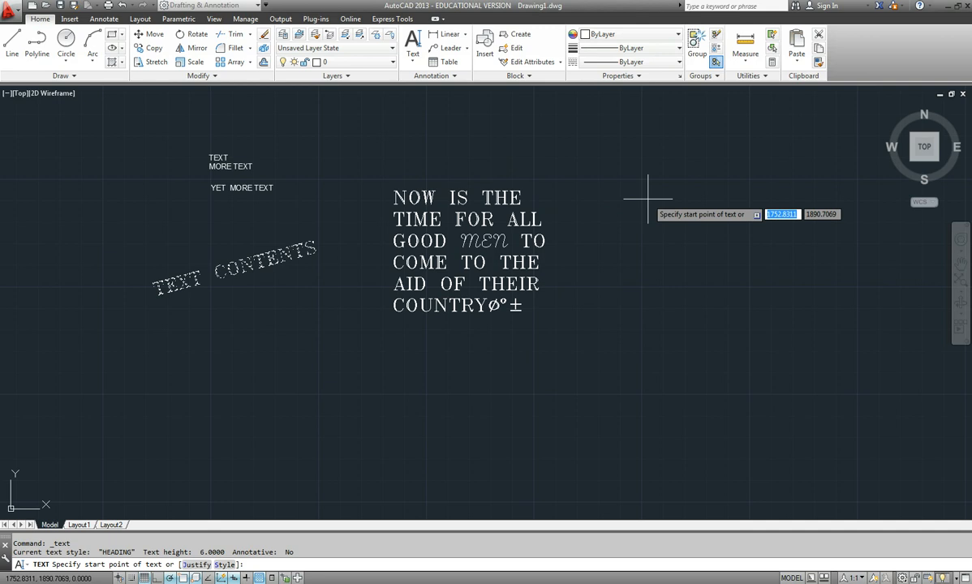
pyautogui.click(649, 197)
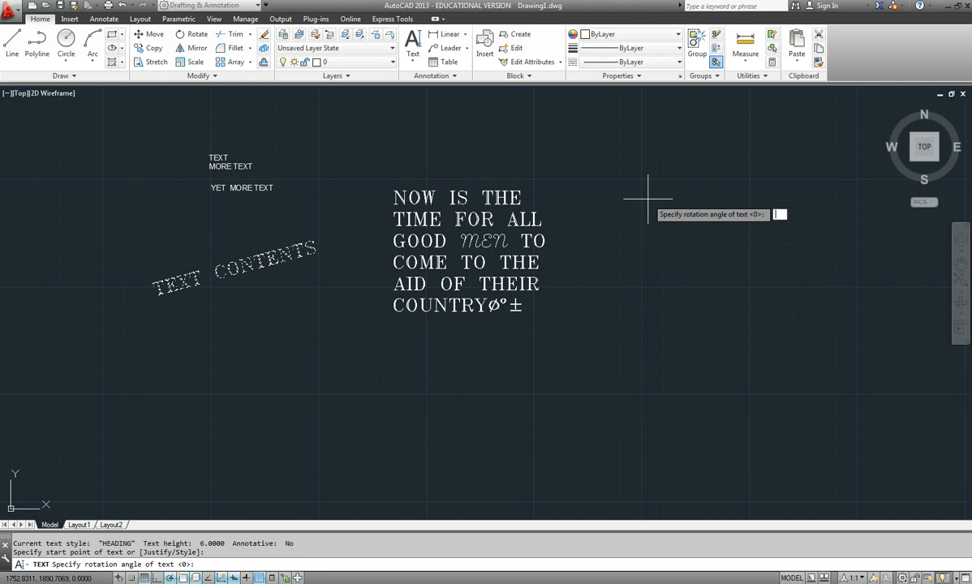
pyautogui.write('DIAMETER')
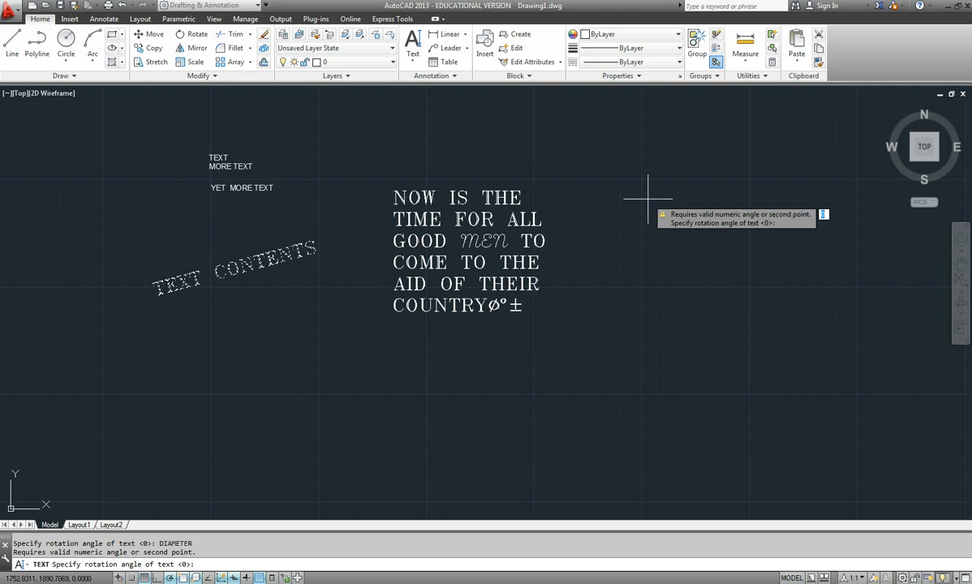
pyautogui.write('%%p')
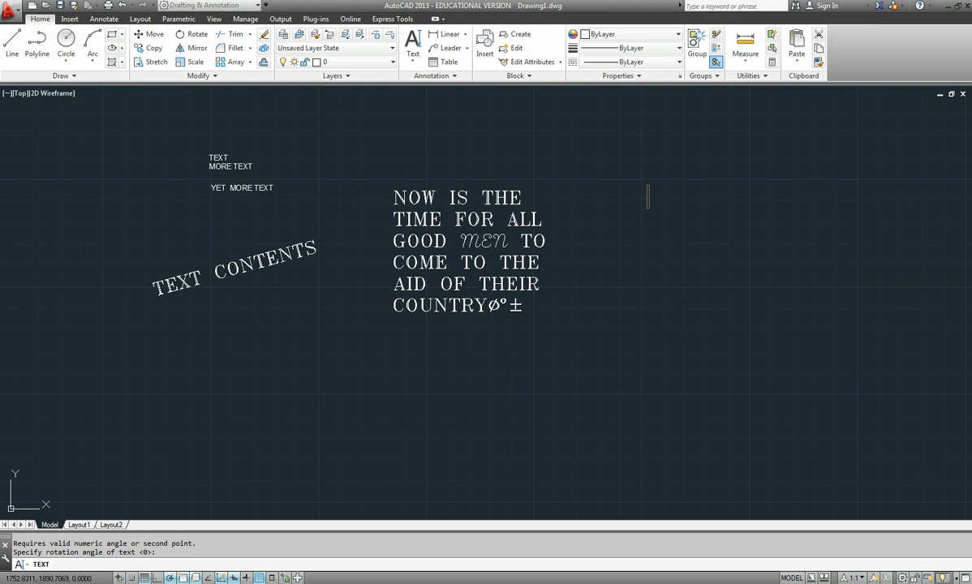
# Type DIAMETER ±, DEGREES and PLUS MINUS on separate lines.
pyautogui.write('DI')
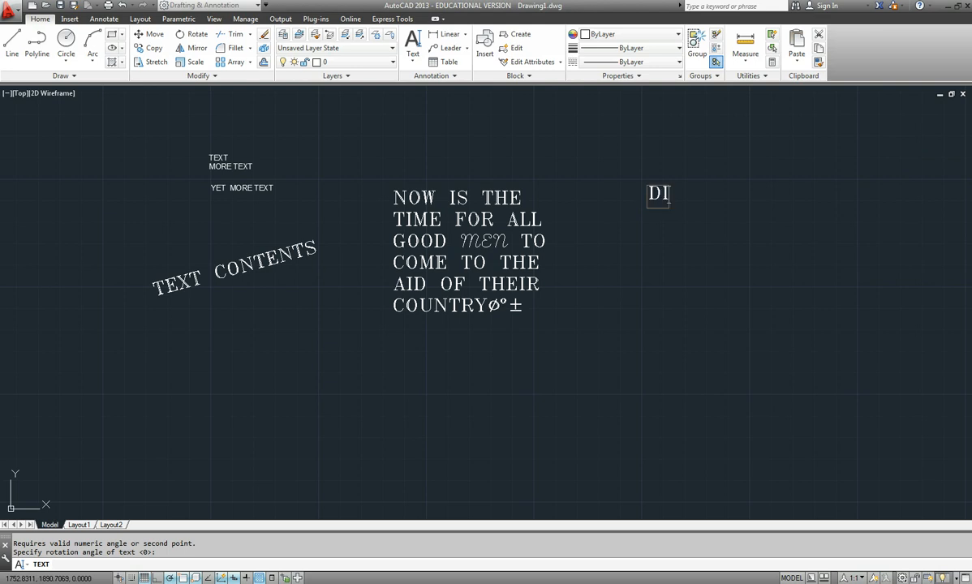
pyautogui.write('AM')
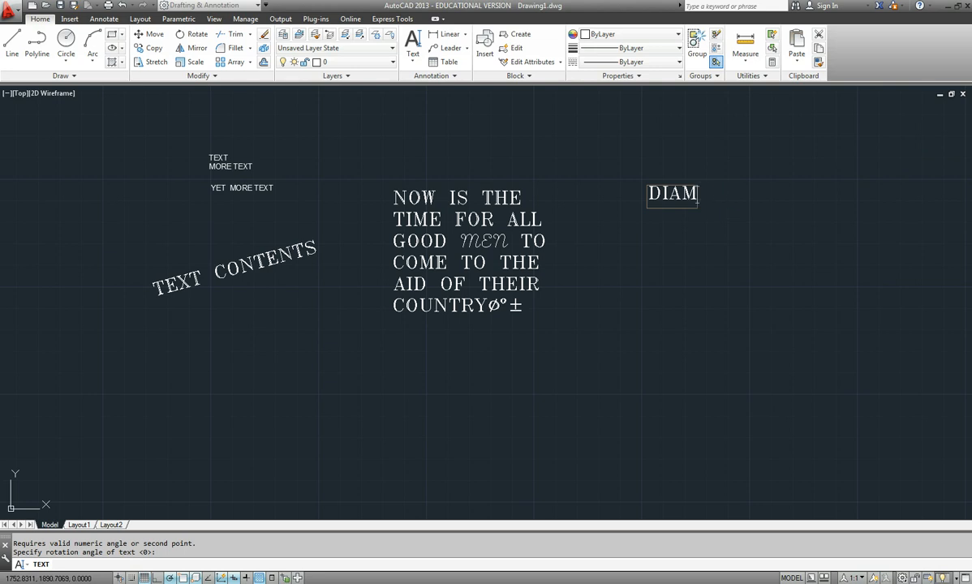
pyautogui.write('ETER')
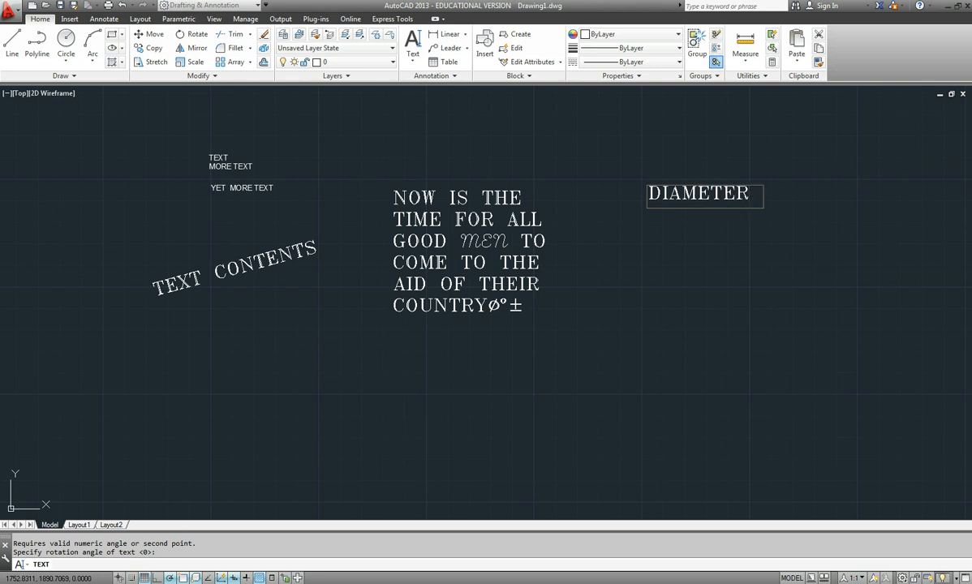
pyautogui.write('±')
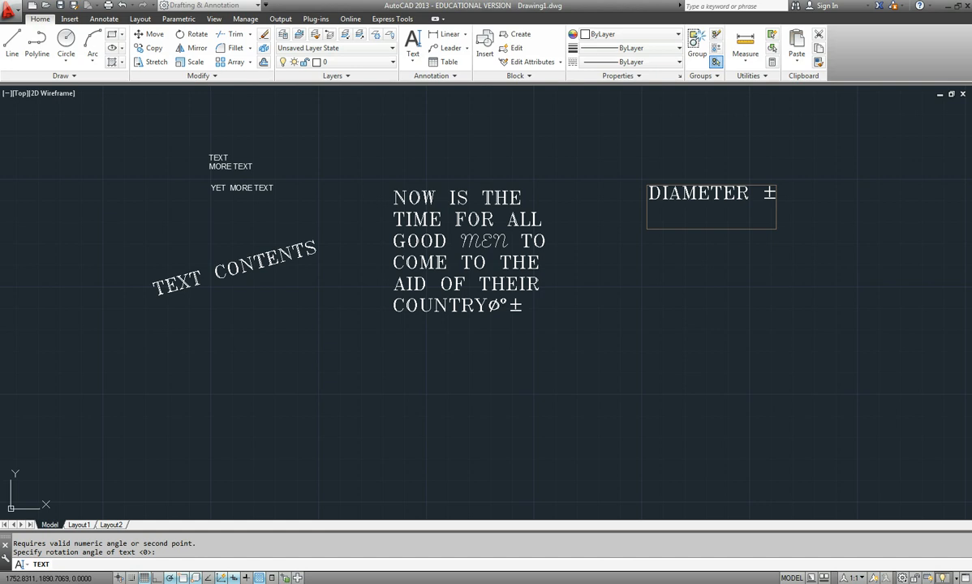
pyautogui.write('DE')
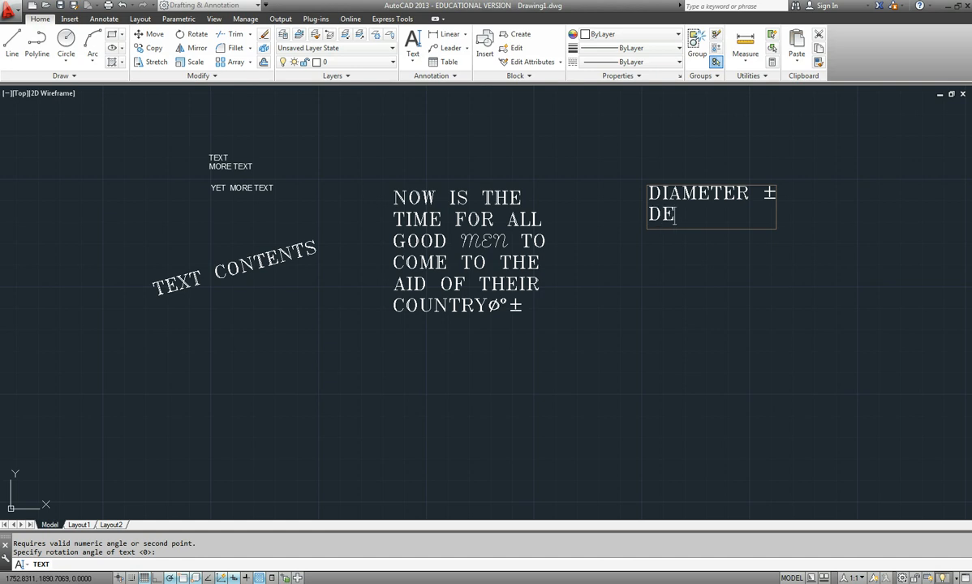
pyautogui.write('GREES °')
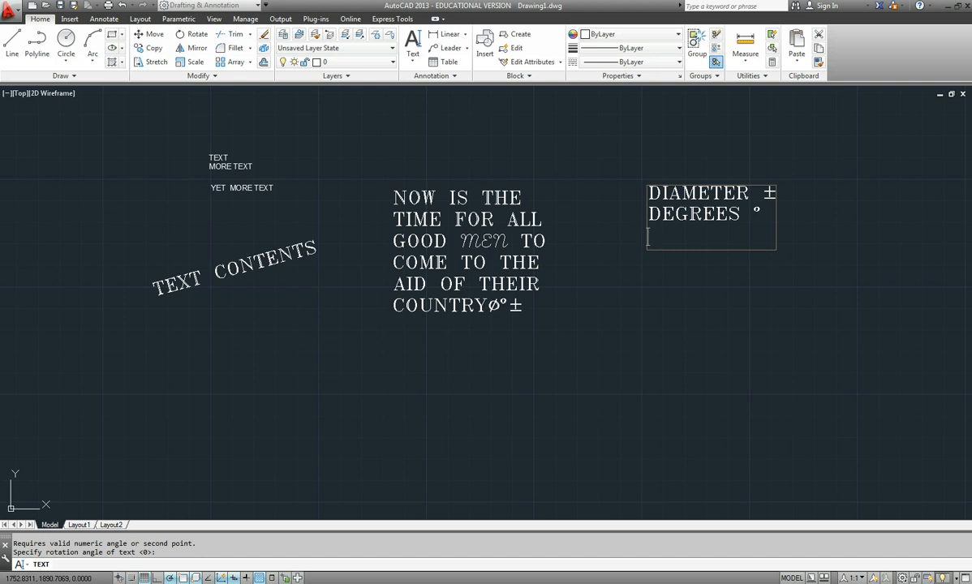
pyautogui.write('PLUS')
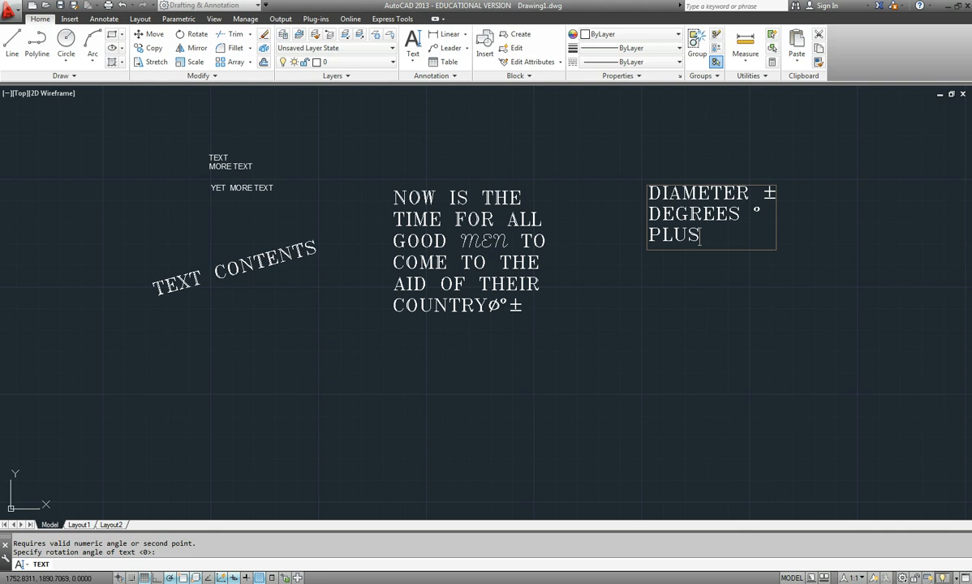
pyautogui.write('MINU')
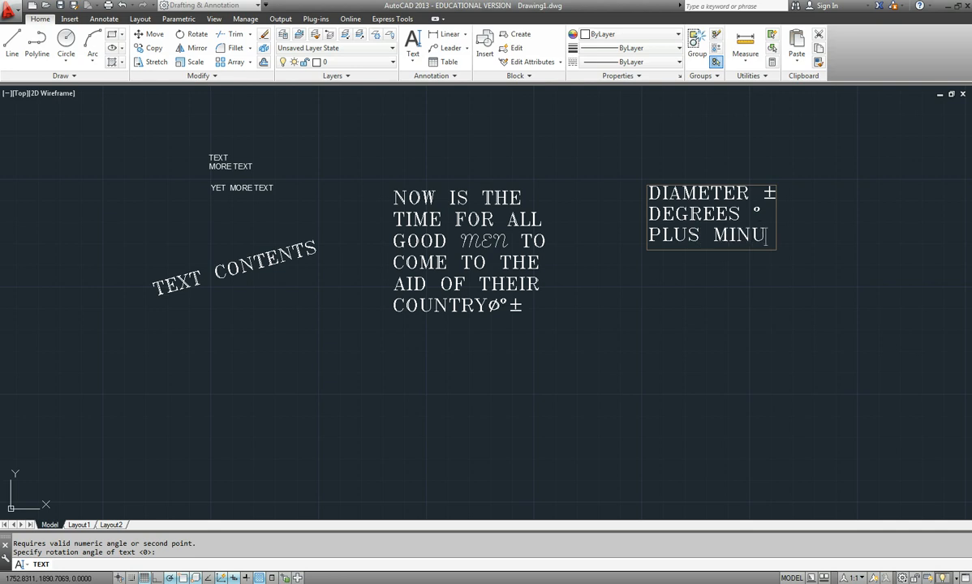
pyautogui.write('S')
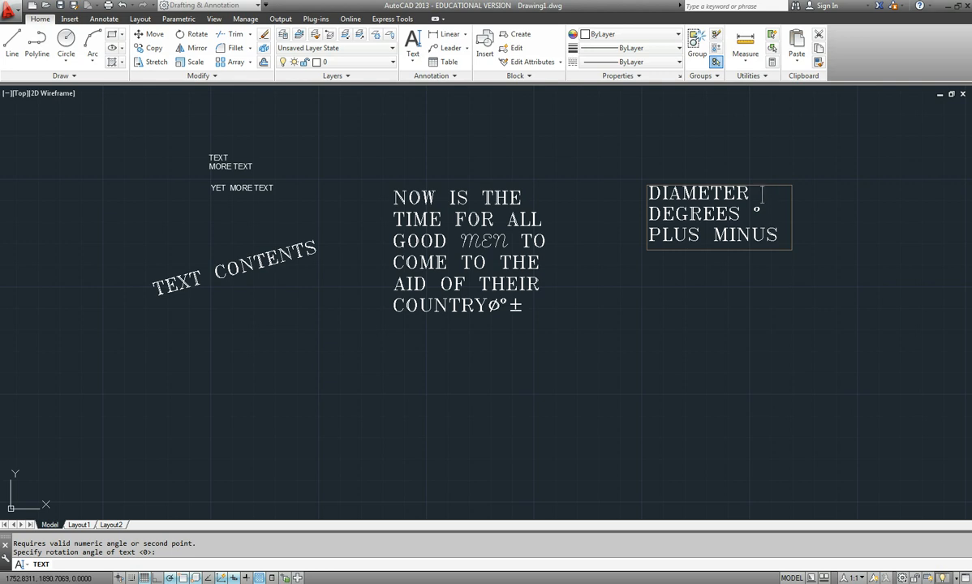
# Add the % symbol code and ± after PLUS MINUS in the symbol text.
pyautogui.write('%')
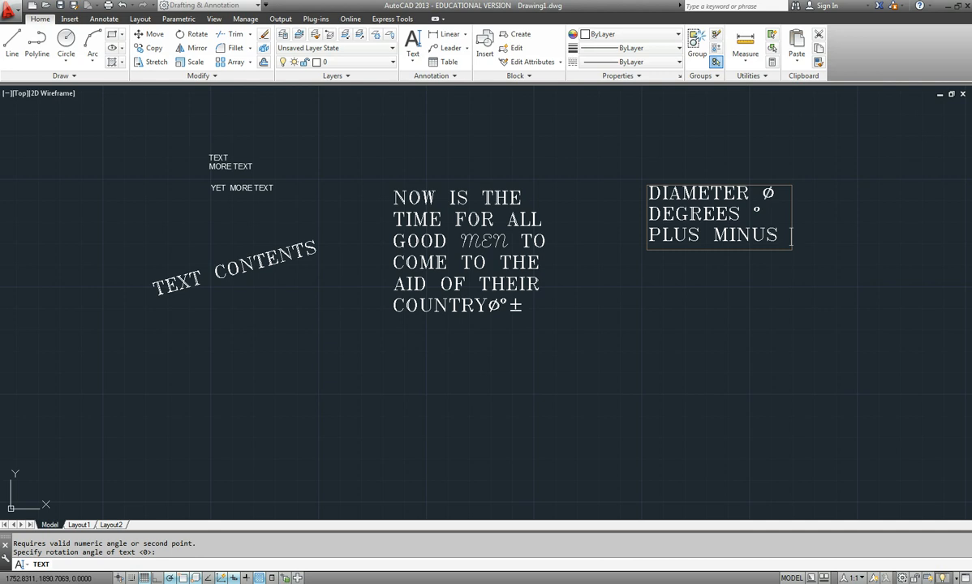
pyautogui.write('±')
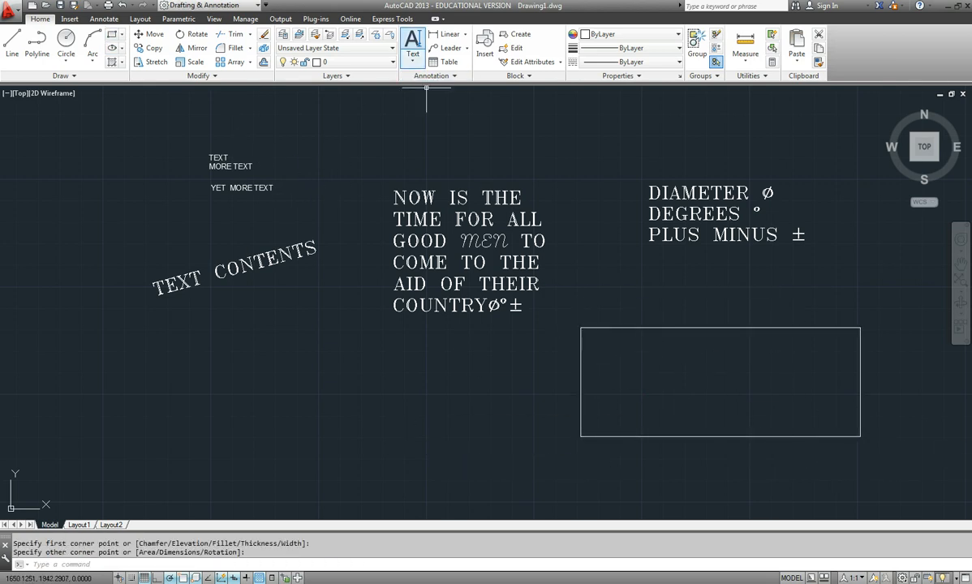
# Place aligned text THIS IS ALIGNED RATHER THAN FIT from the box's top-left corner.
pyautogui.click(413, 40)
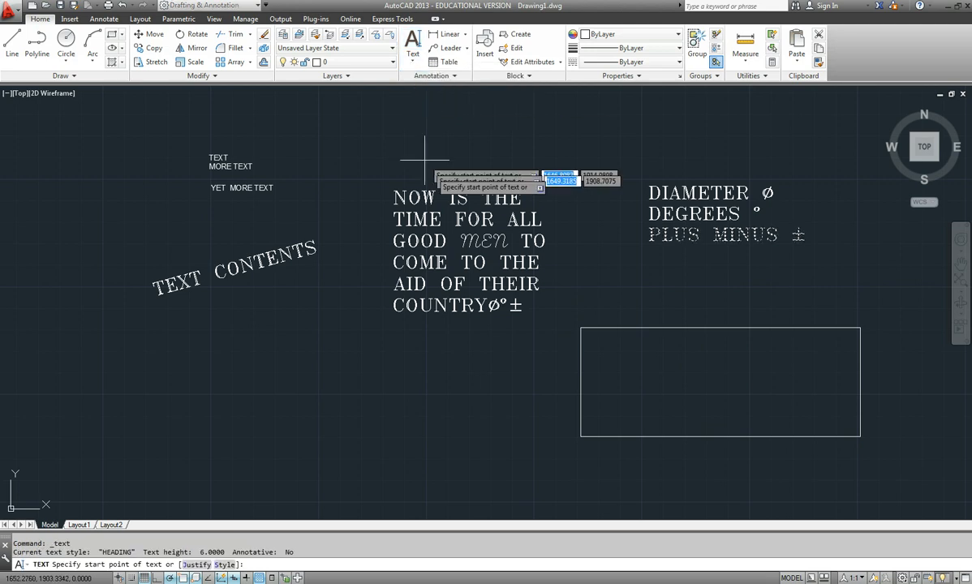
pyautogui.moveTo(361, 508)
pyautogui.write('A')
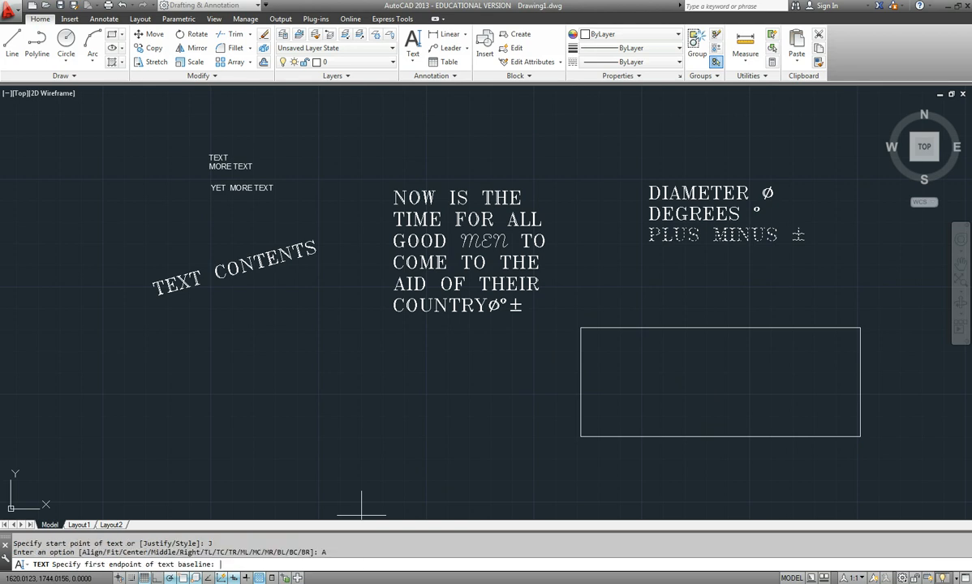
pyautogui.moveTo(568, 341)
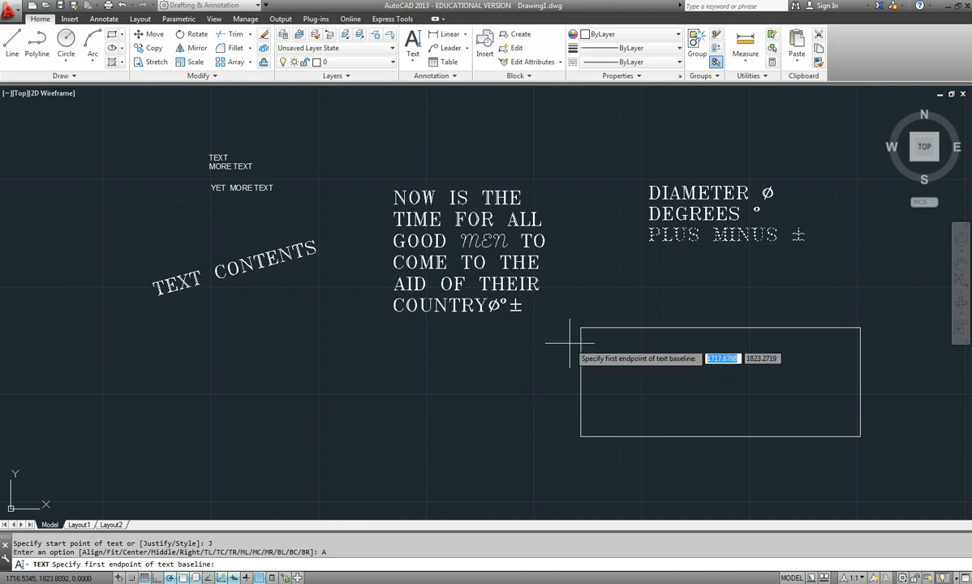
pyautogui.click(568, 325)
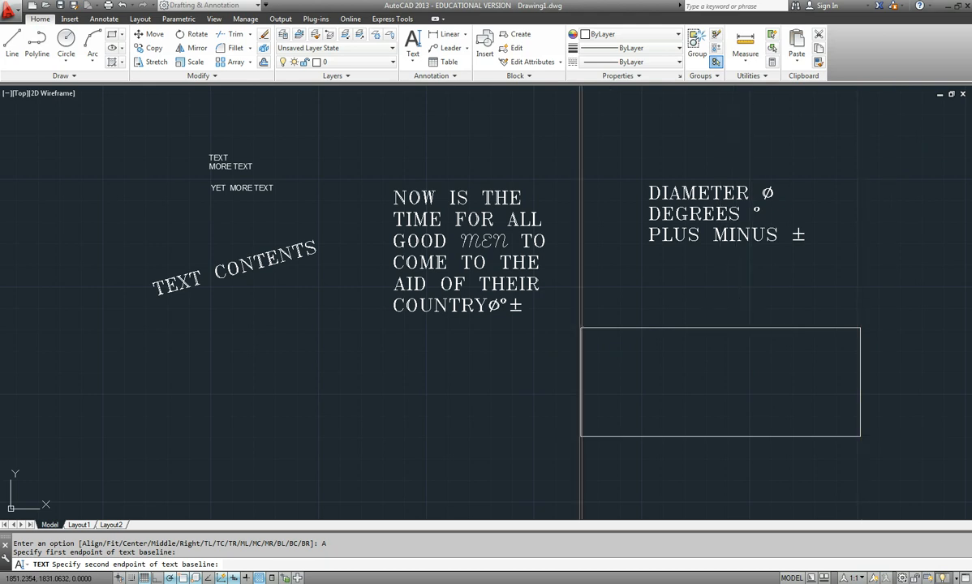
pyautogui.write('THIS')
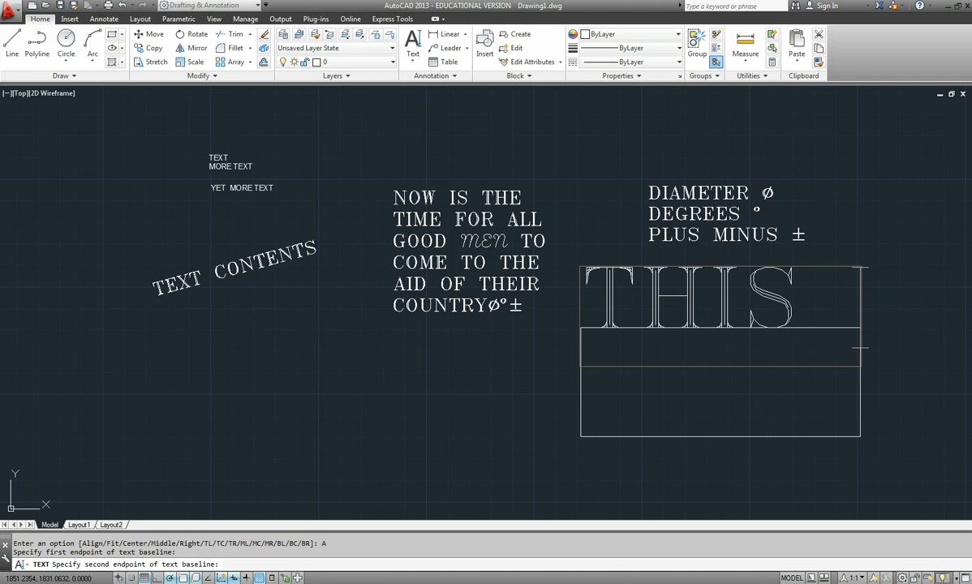
pyautogui.write('IS ALIGNED')
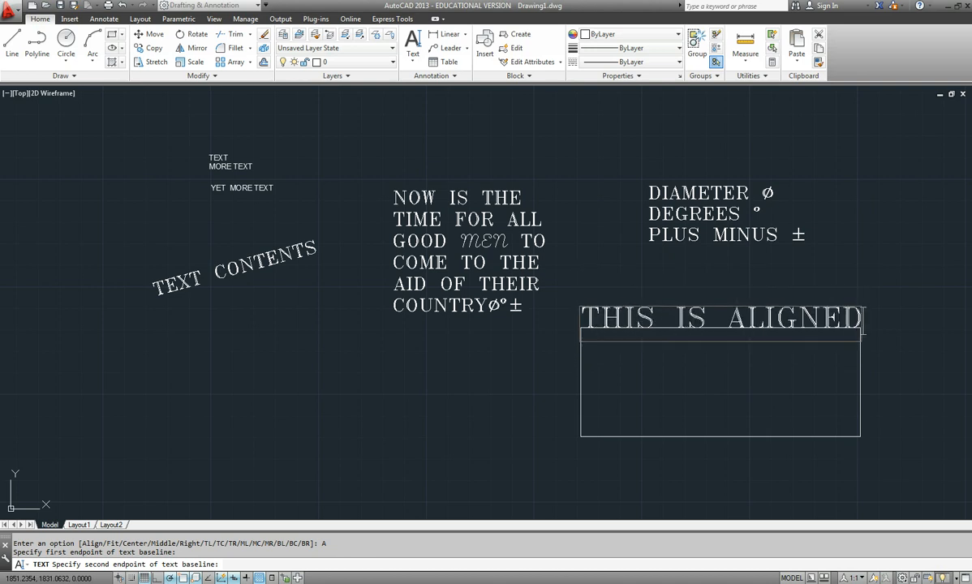
pyautogui.write('RATHER')
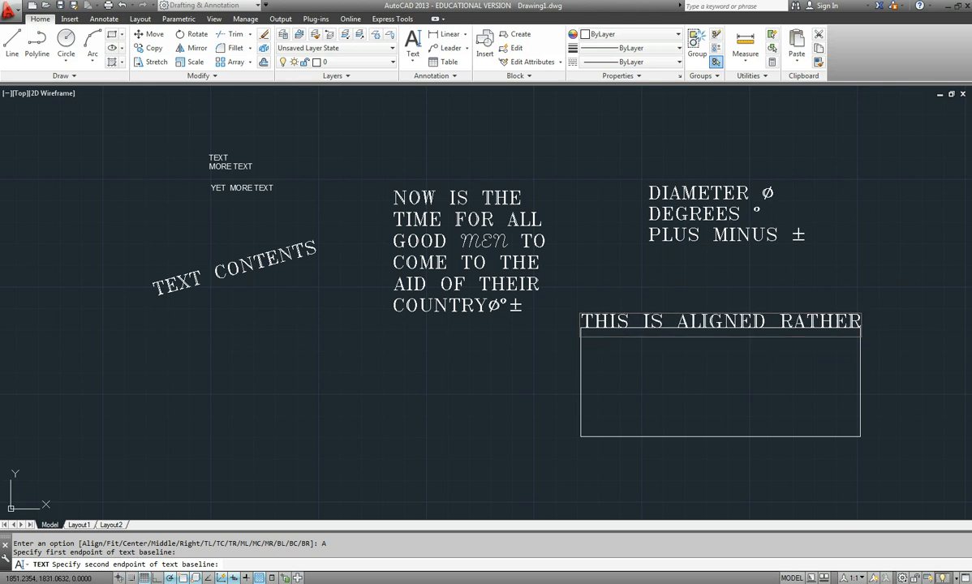
pyautogui.write('THAN FIT')
pyautogui.click(486, 554)
pyautogui.write('J')
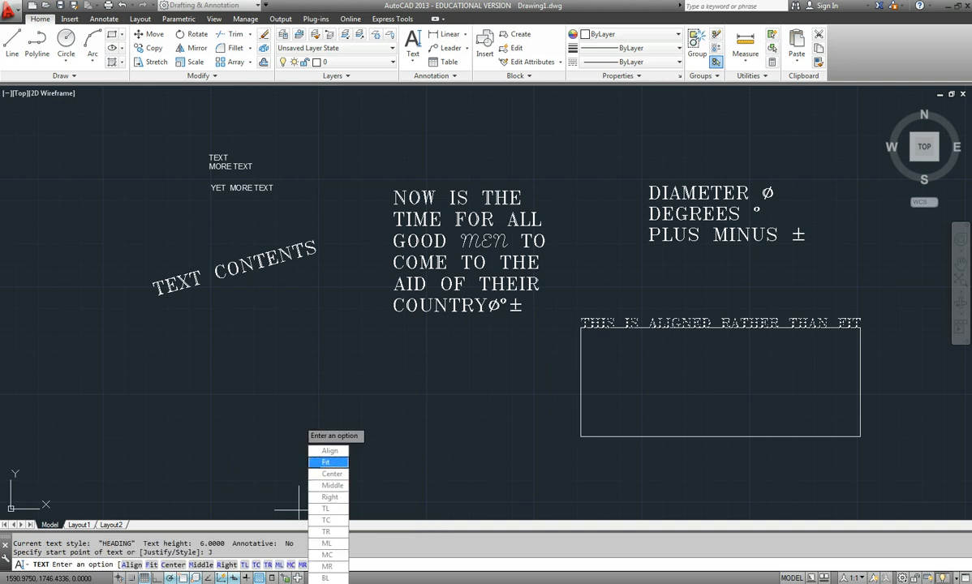
# Choose Fit justification for the next single-line text.
pyautogui.click(325, 462)
pyautogui.write('THIS IS FIT RATHER THAN ALIGNED')
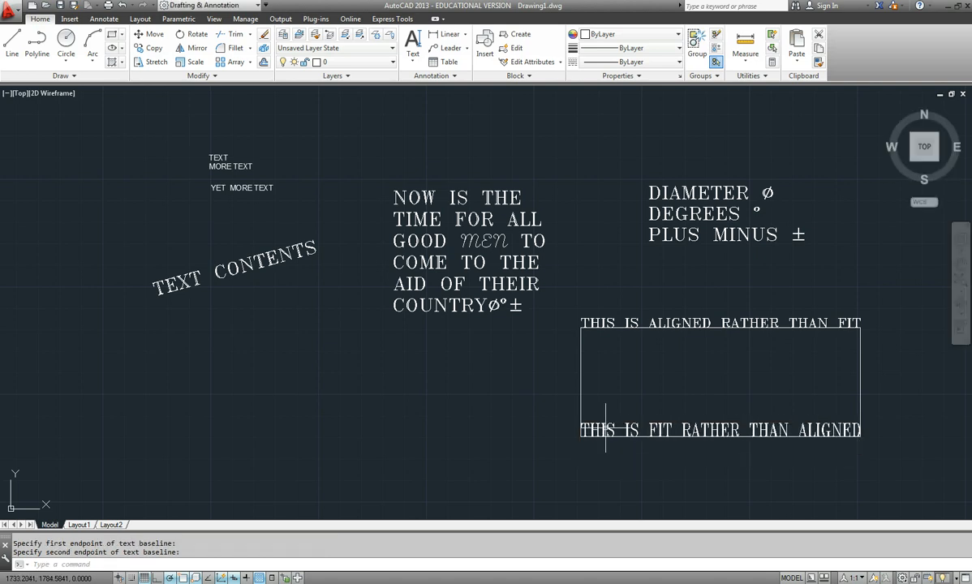
pyautogui.moveTo(722, 430)
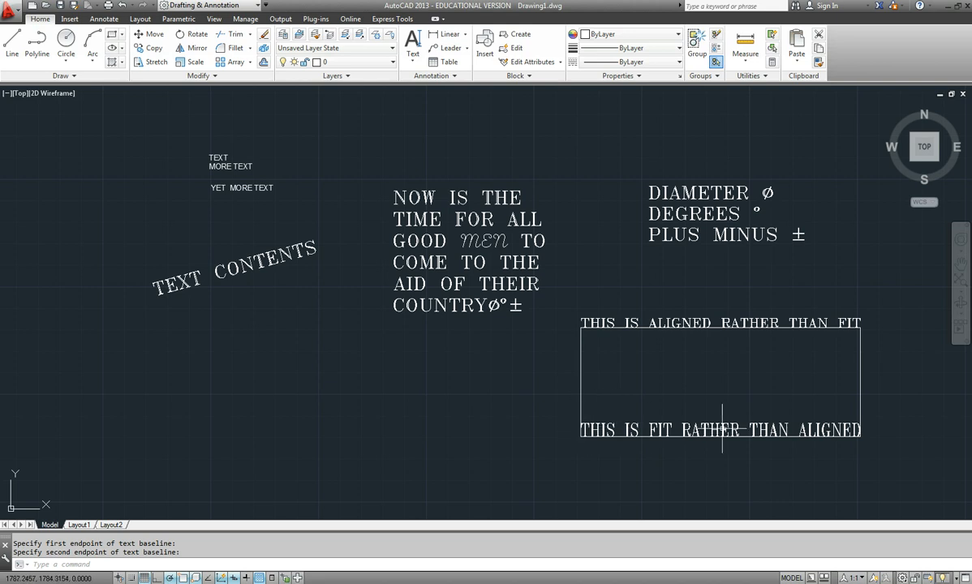
pyautogui.moveTo(623, 439)
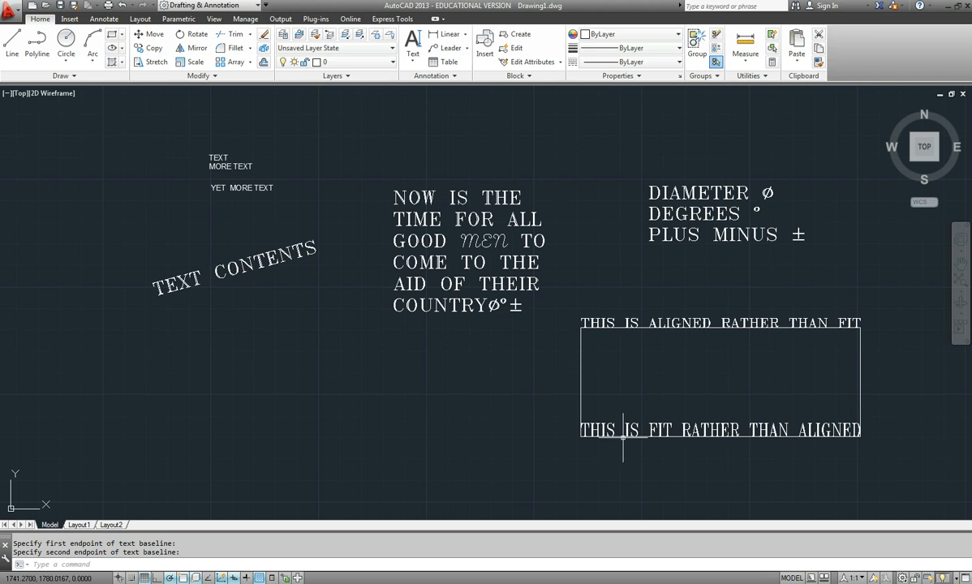
pyautogui.moveTo(595, 306)
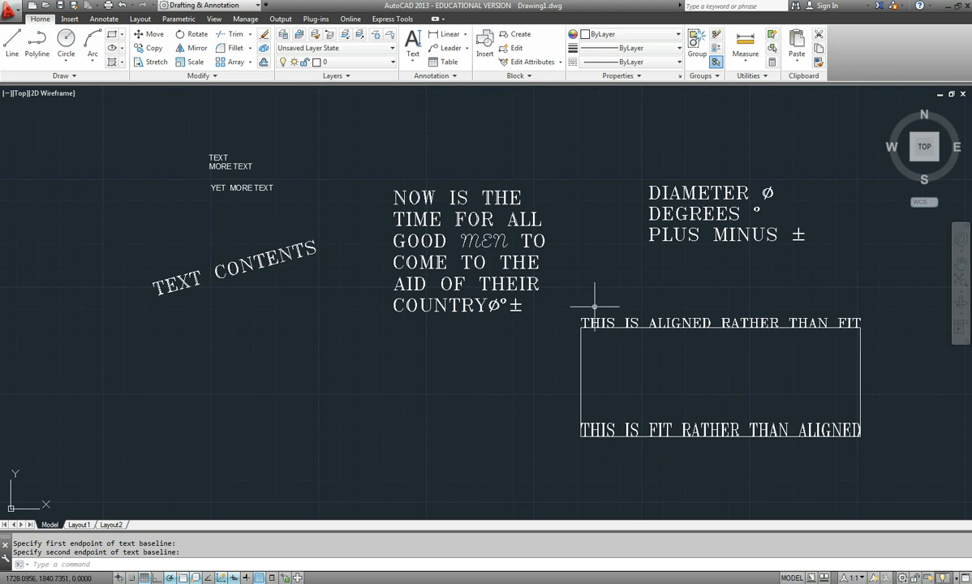
pyautogui.moveTo(634, 392)
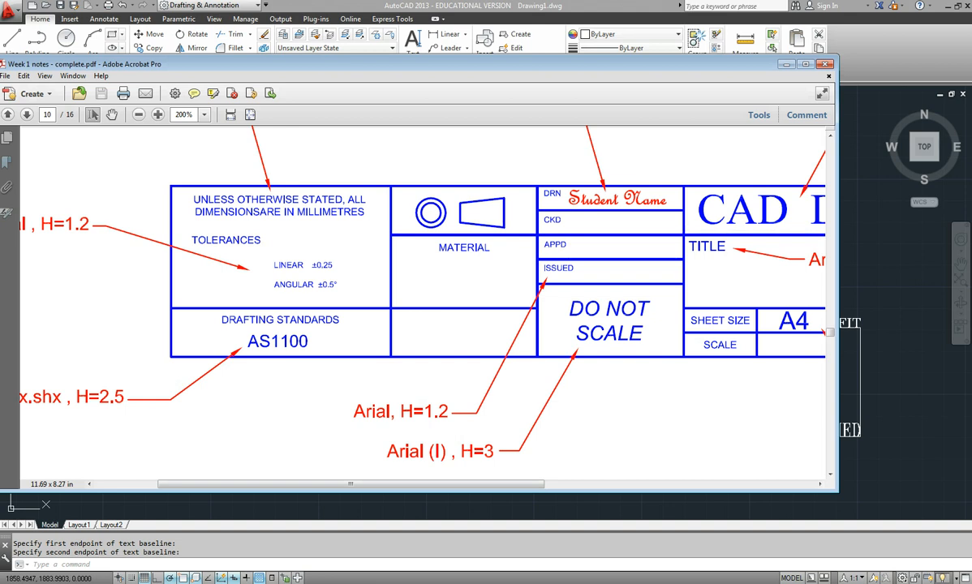
# Scroll the Acrobat title-block notes sideways before returning to AutoCAD.
pyautogui.hscroll(3)
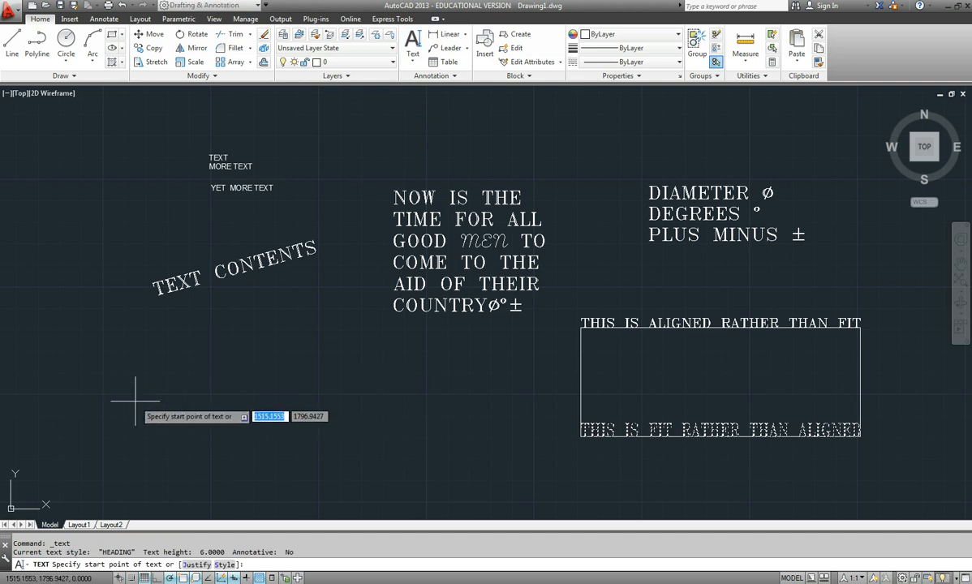
pyautogui.moveTo(264, 483)
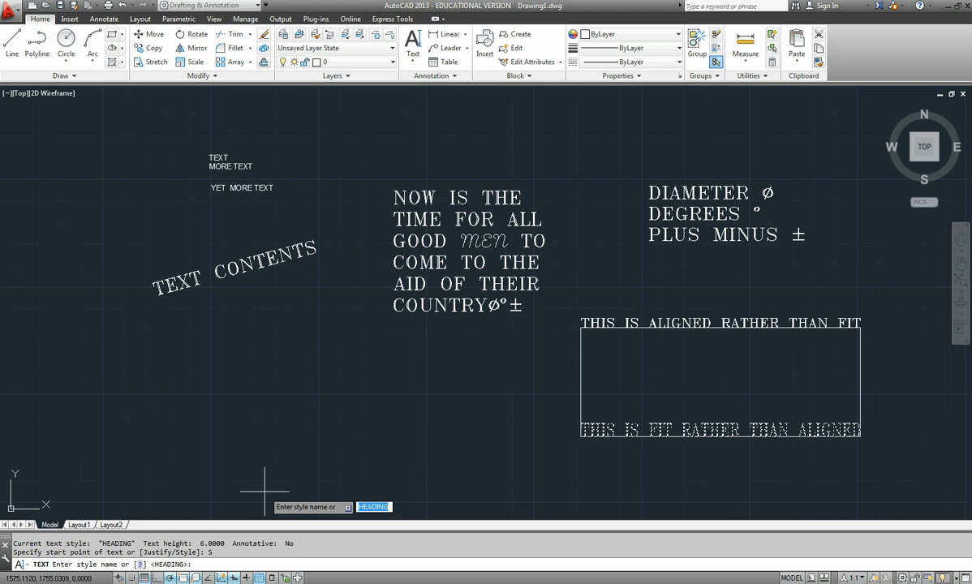
# Add a 2.5-high, 0-rotation DRN label in the STANDARD text style.
pyautogui.write('STAND')
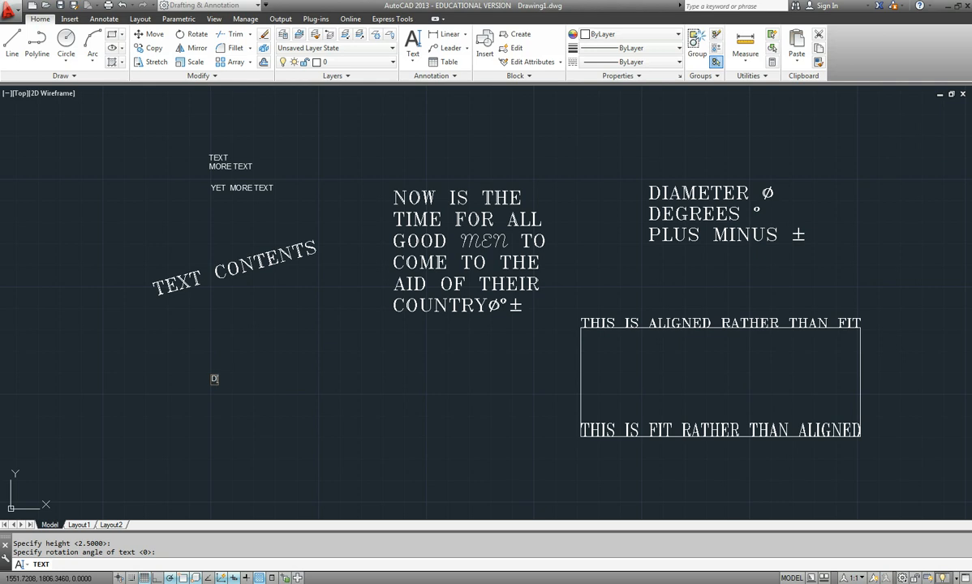
pyautogui.write('RN')
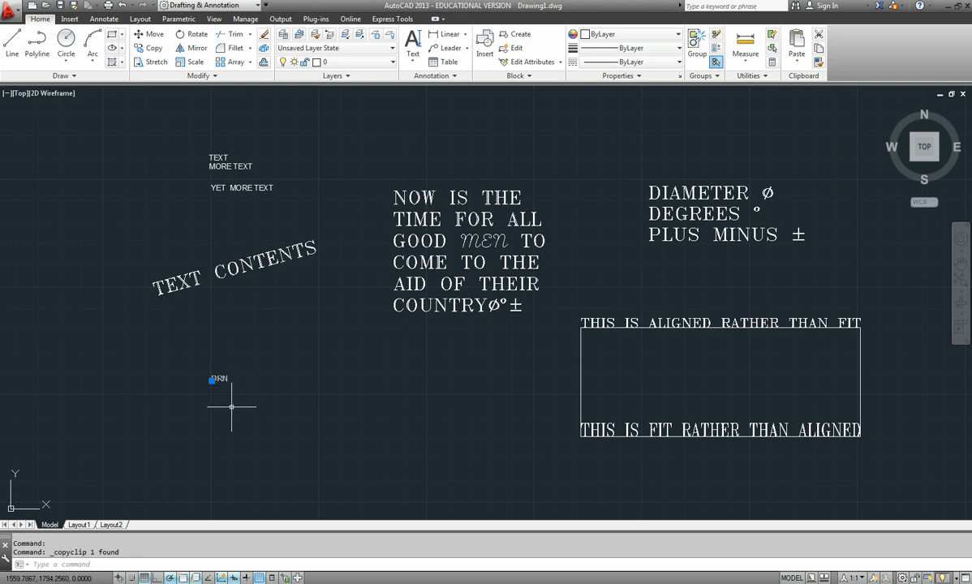
pyautogui.moveTo(230, 406)
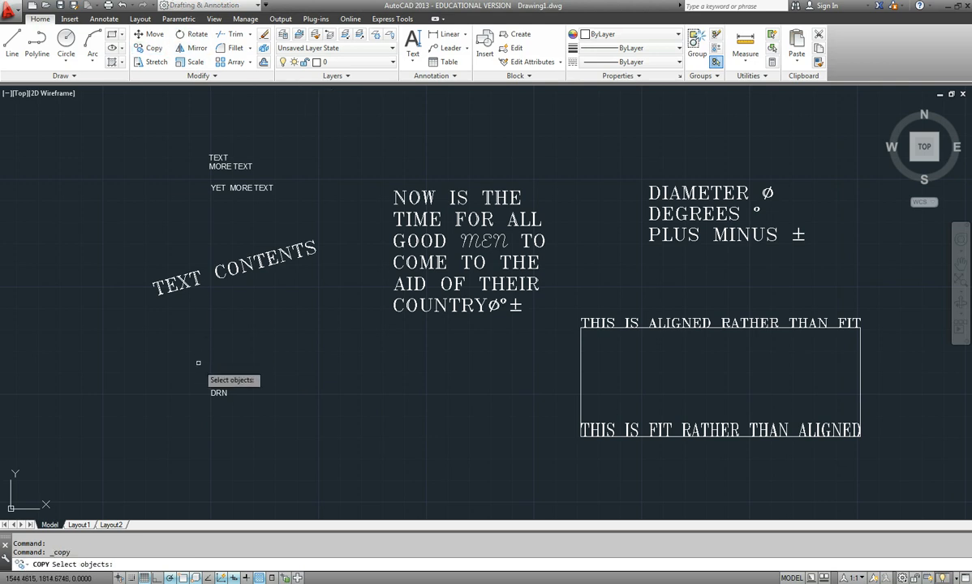
# Select the DRN label and place copies stacked below it.
pyautogui.click(219, 393)
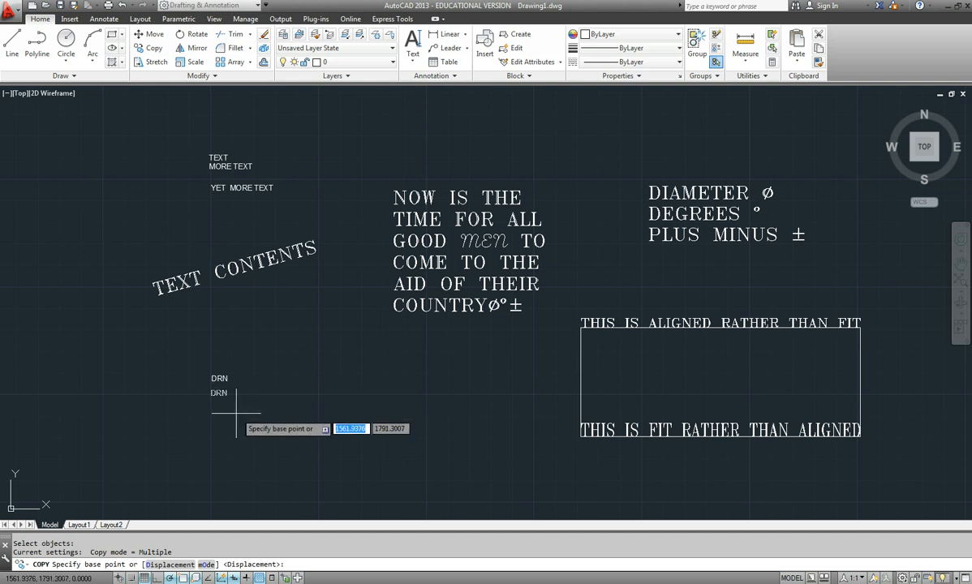
pyautogui.moveTo(211, 398)
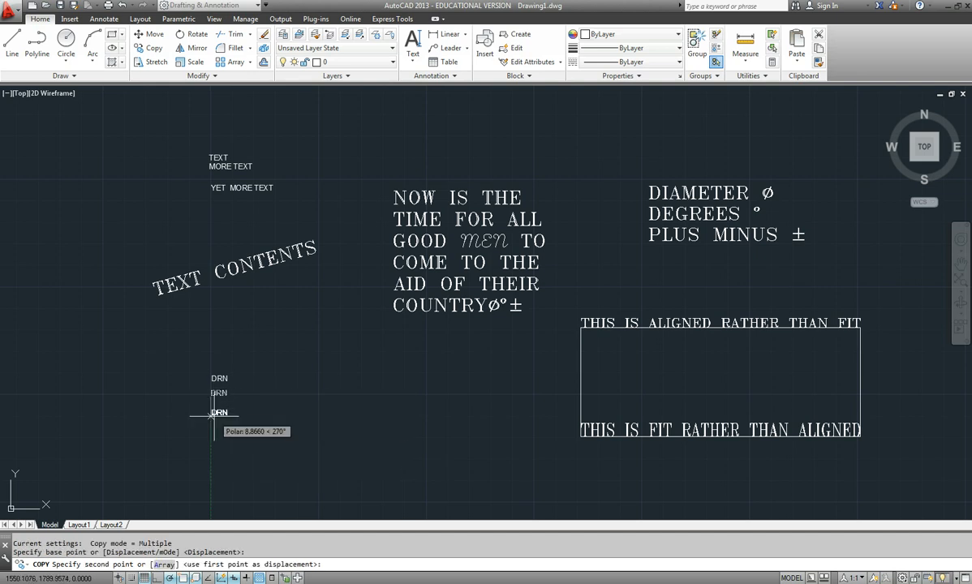
pyautogui.click(217, 436)
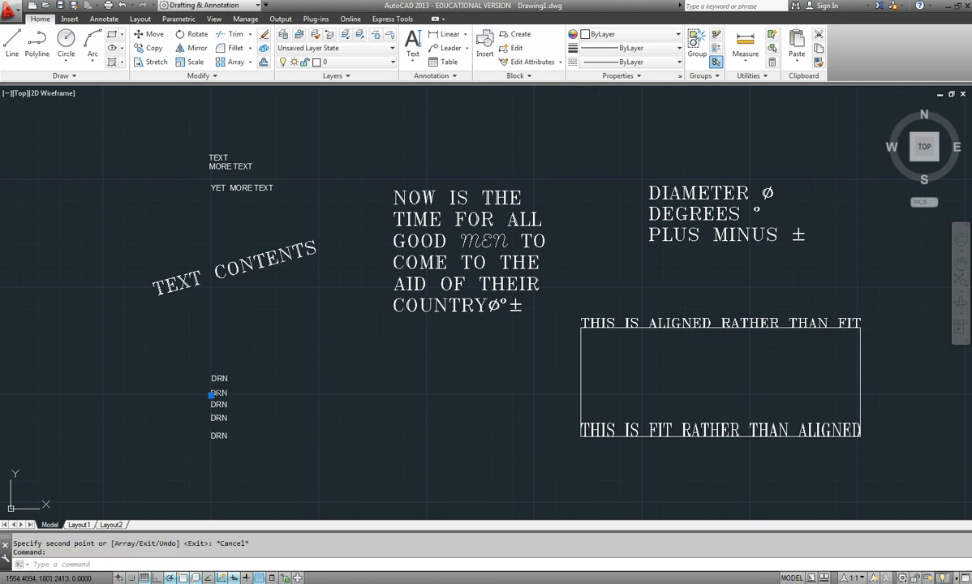
# Change the second DRN label to CKD and start typing AP on the third.
pyautogui.doubleClick(220, 393)
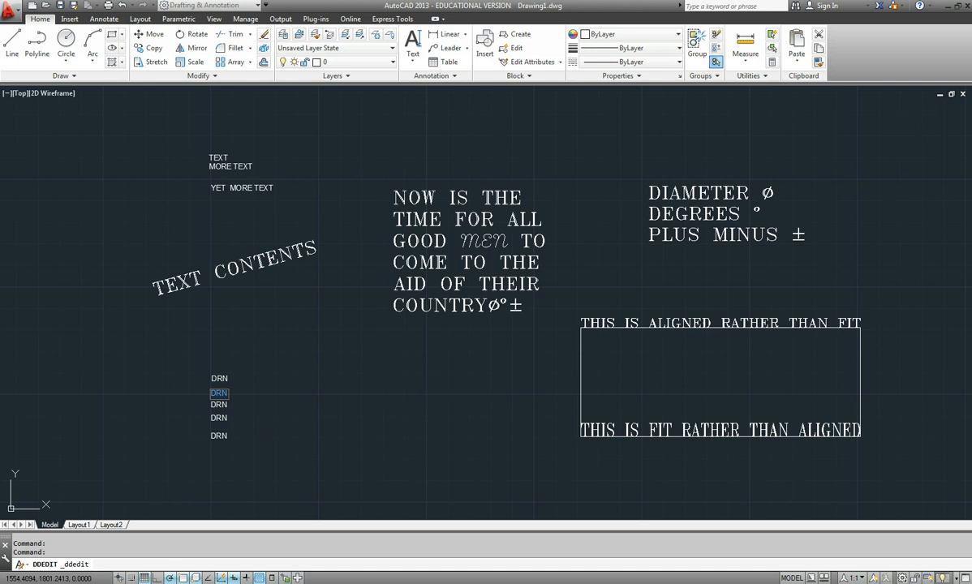
pyautogui.write('CKD')
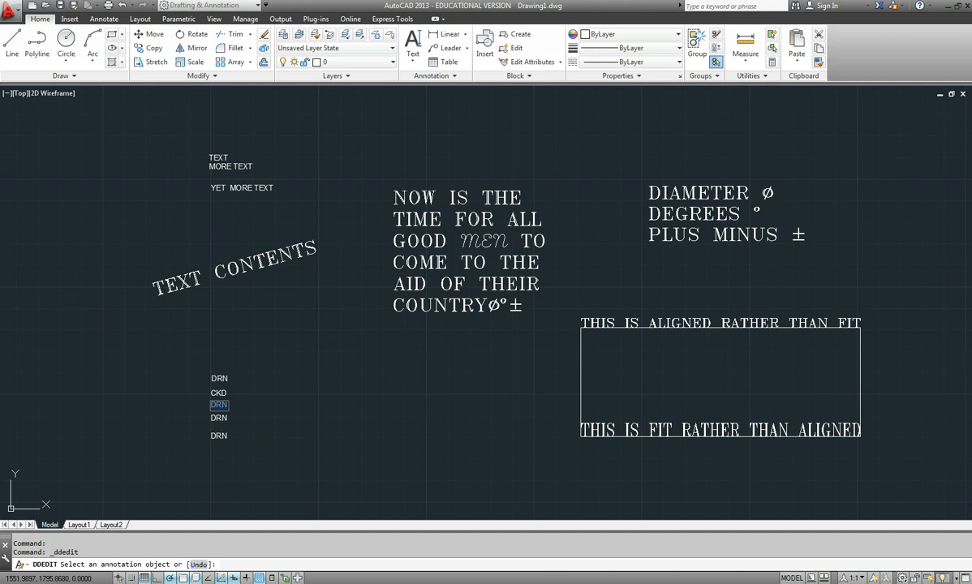
pyautogui.write('AP')
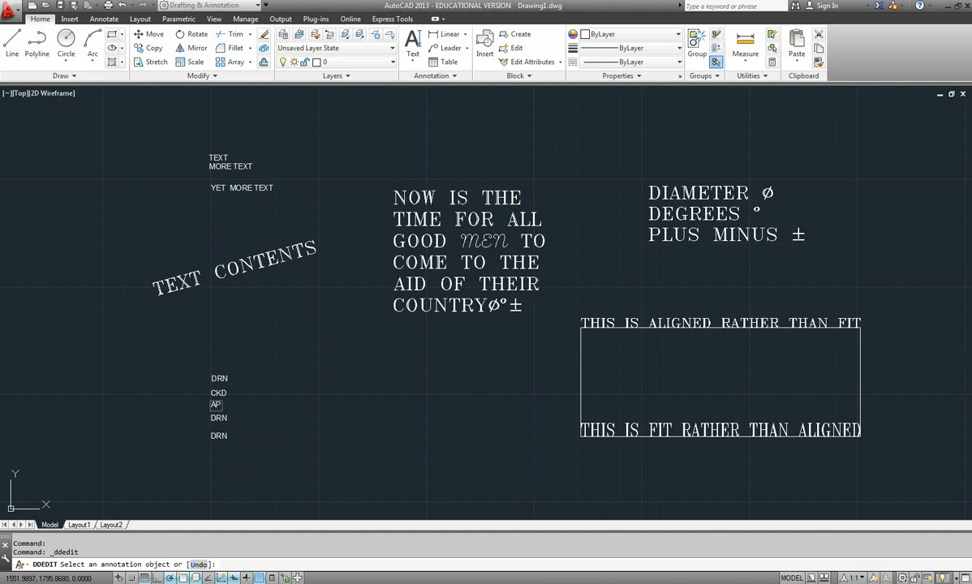